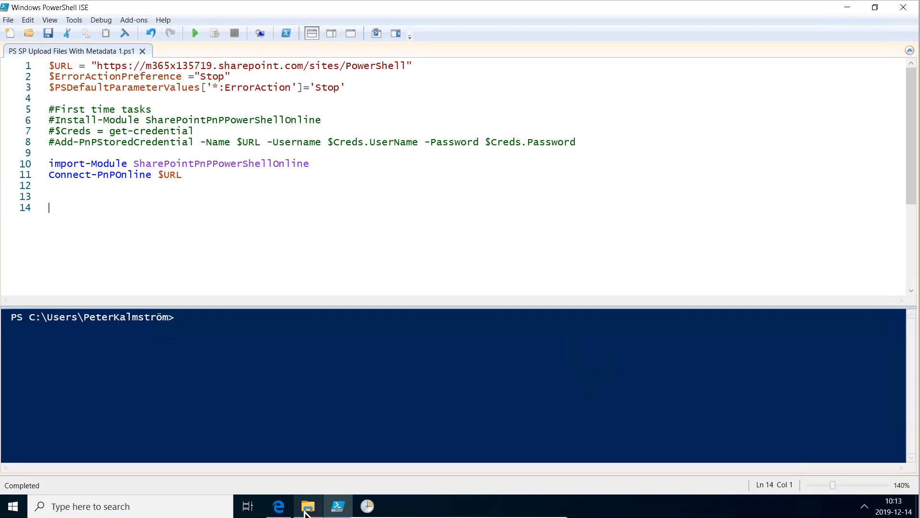
Bring up the CVs folder in File Explorer, showing the Hired, Maybe and No subfolders
click(307, 505)
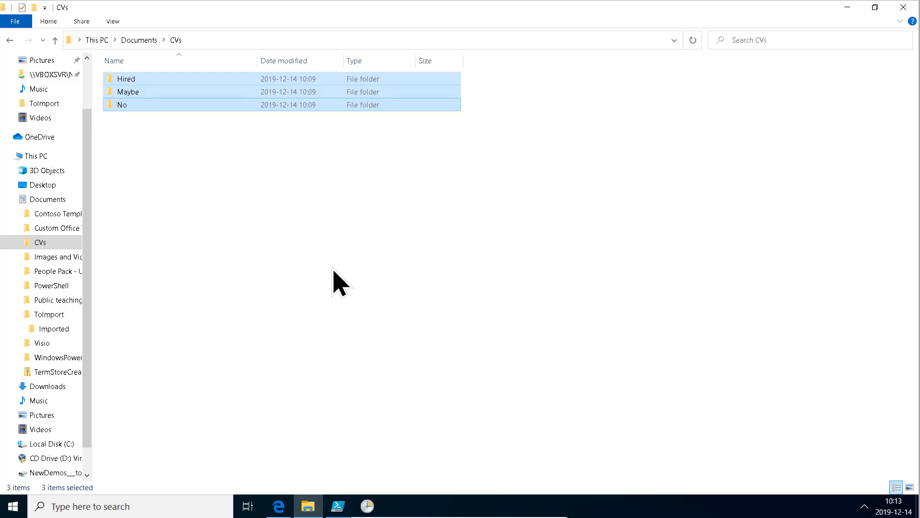
mouse_move(140, 40)
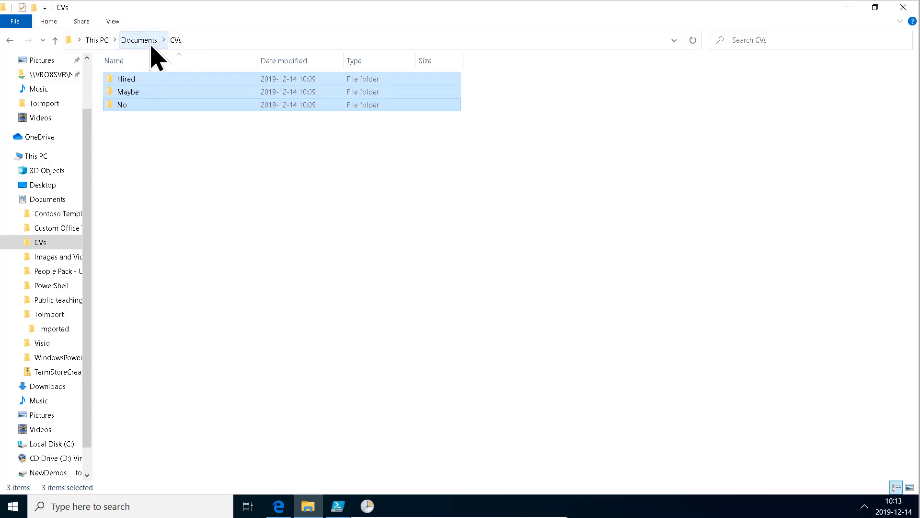
mouse_move(146, 94)
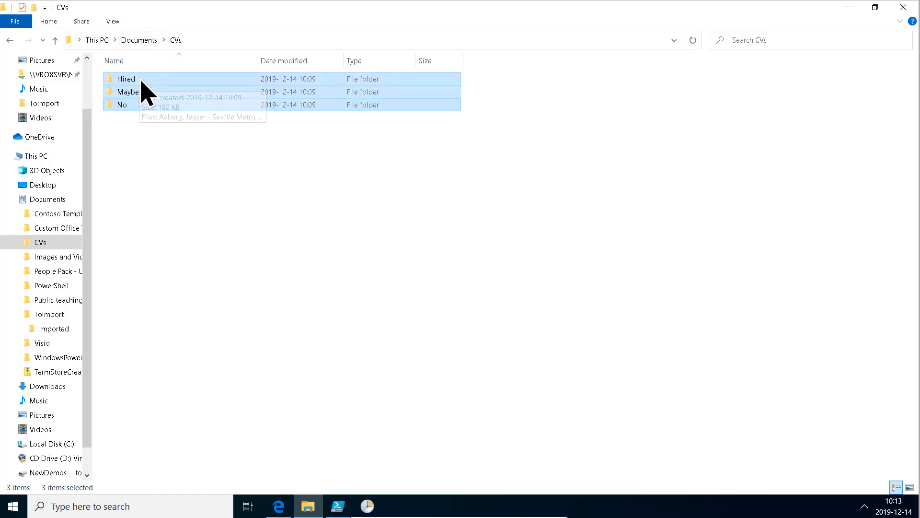
double_click(126, 78)
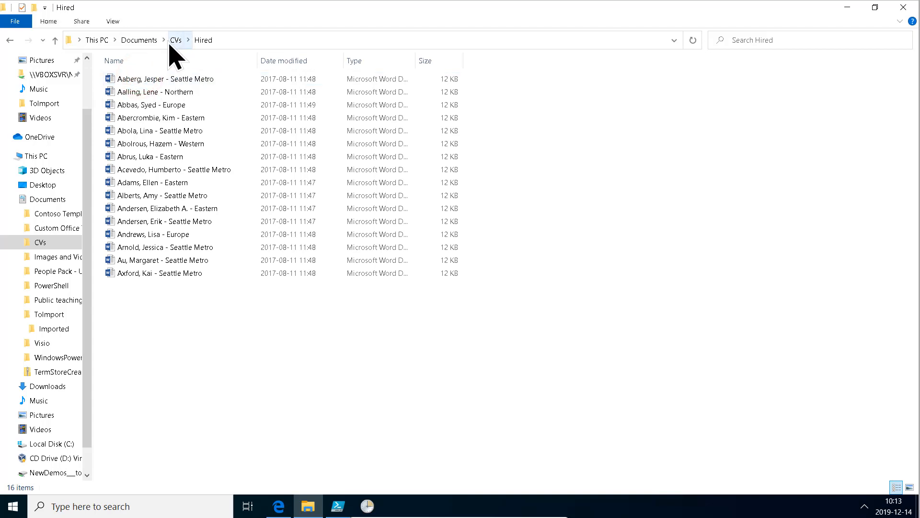
click(175, 40)
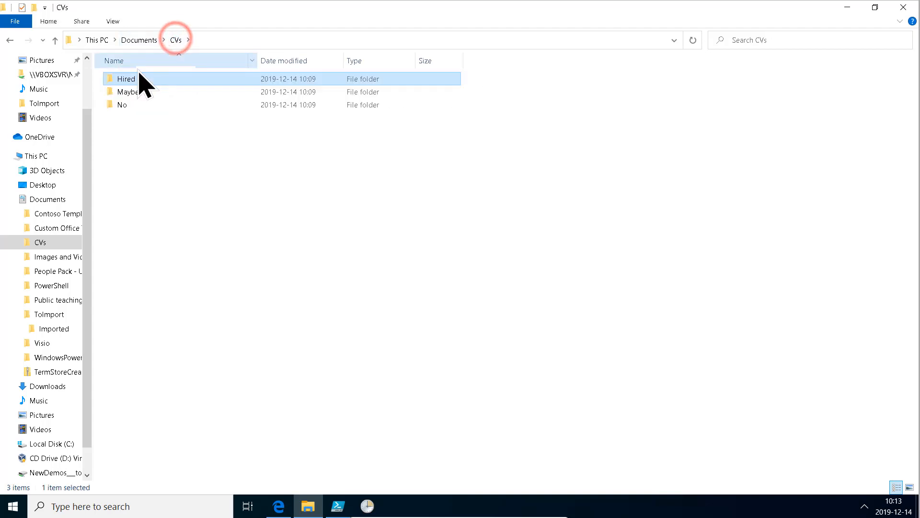
click(120, 91)
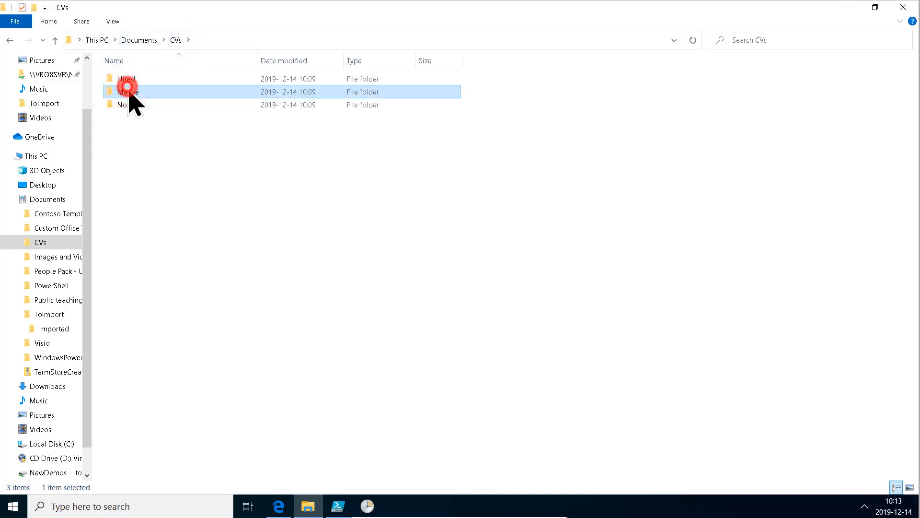
double_click(129, 91)
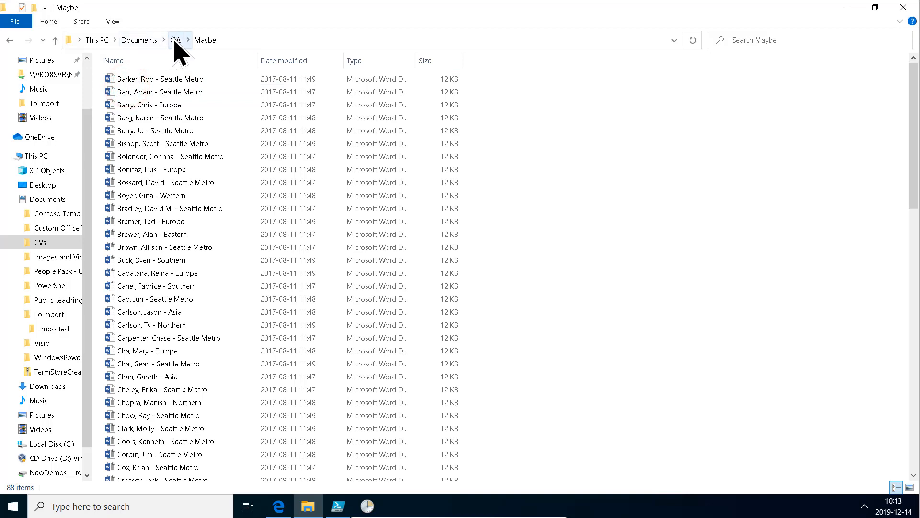
click(176, 40)
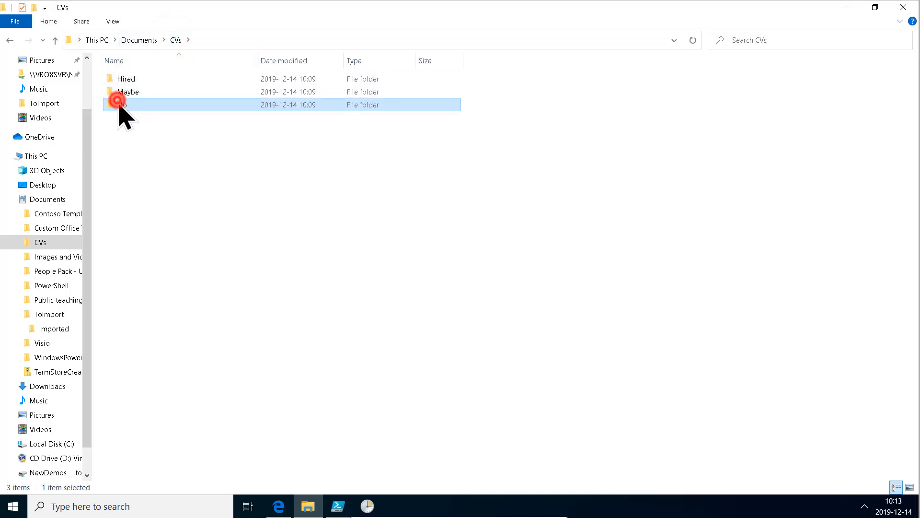
double_click(115, 104)
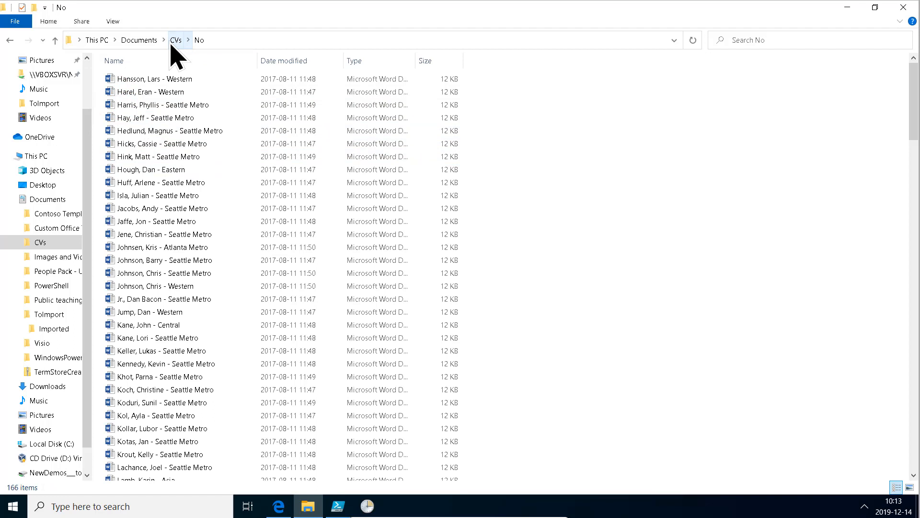
click(175, 40)
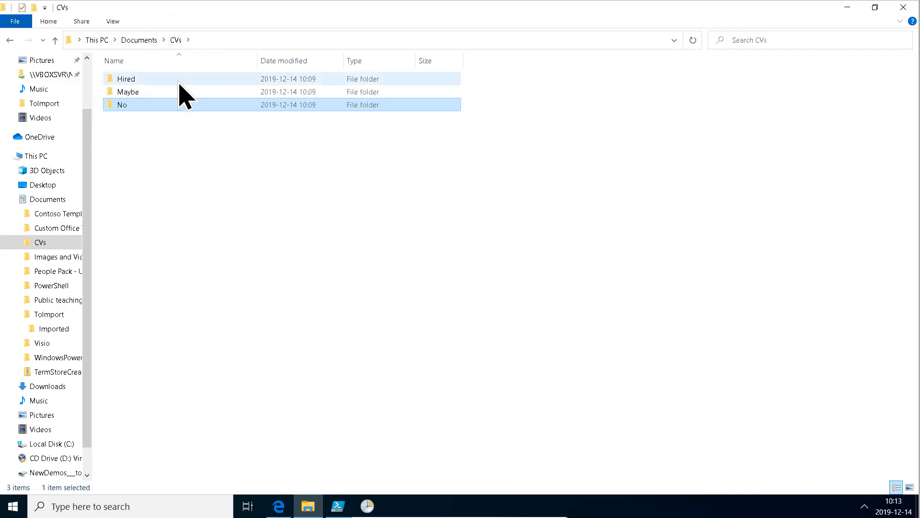
click(123, 105)
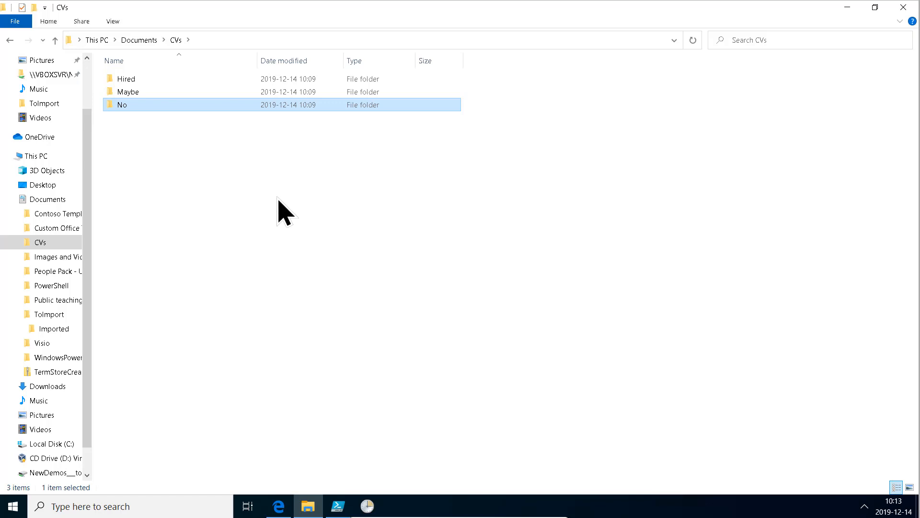
mouse_move(225, 412)
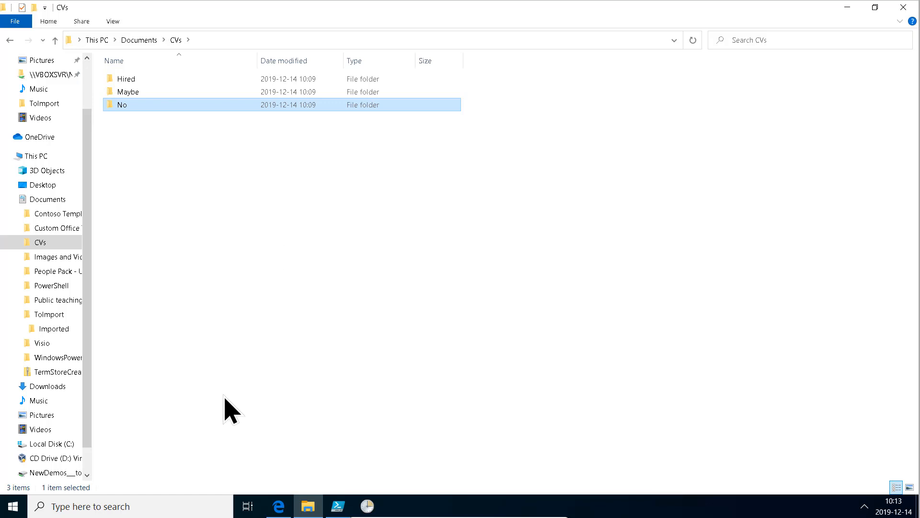
mouse_move(222, 375)
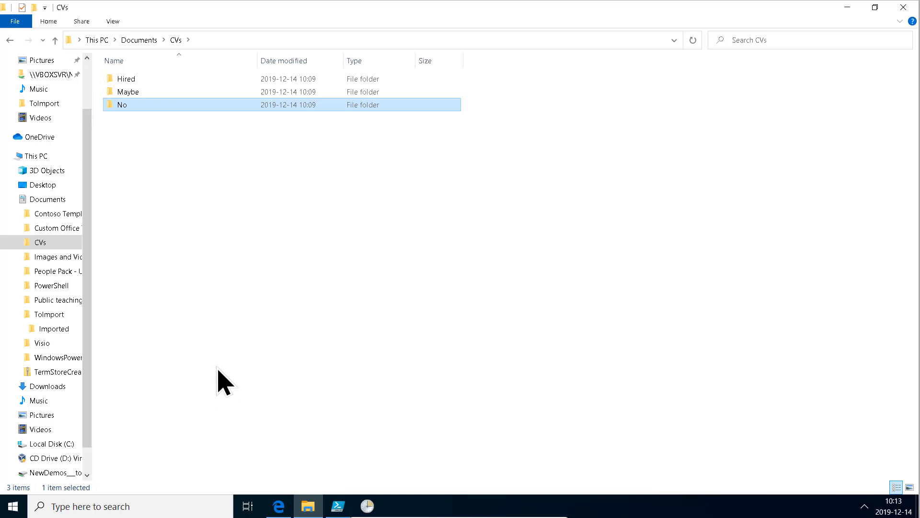
mouse_move(138, 143)
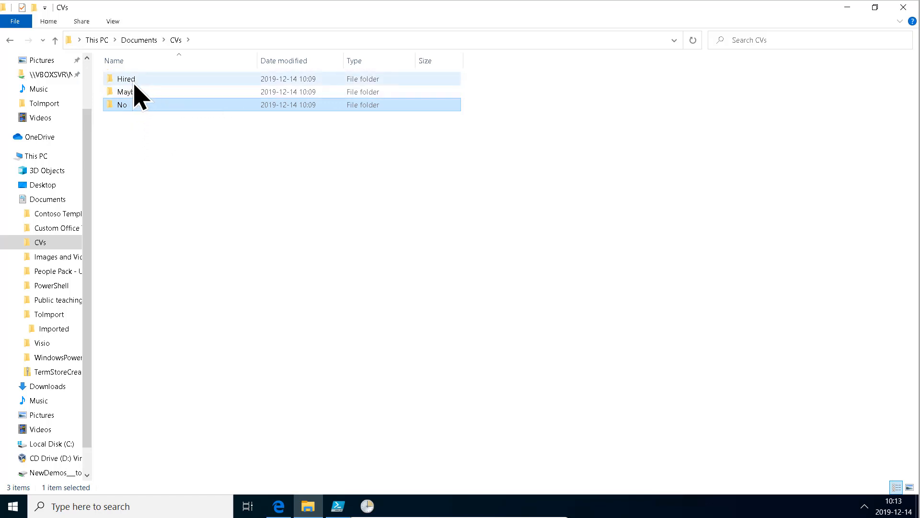
Open the Hired folder and select the first of its 16 Word CVs
double_click(127, 79)
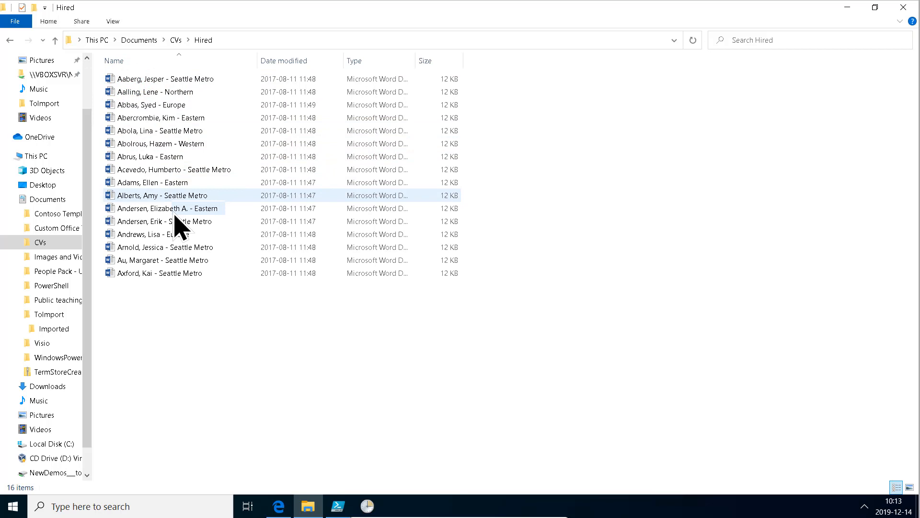
click(153, 92)
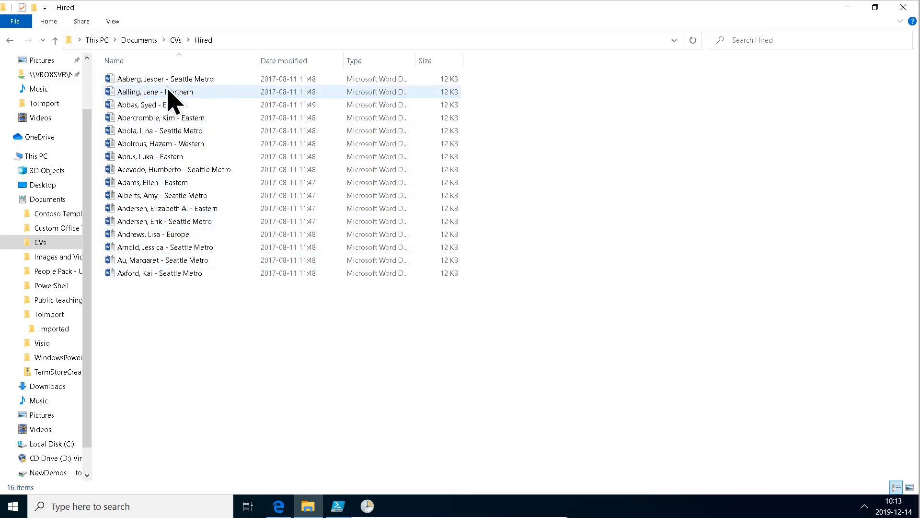
click(166, 78)
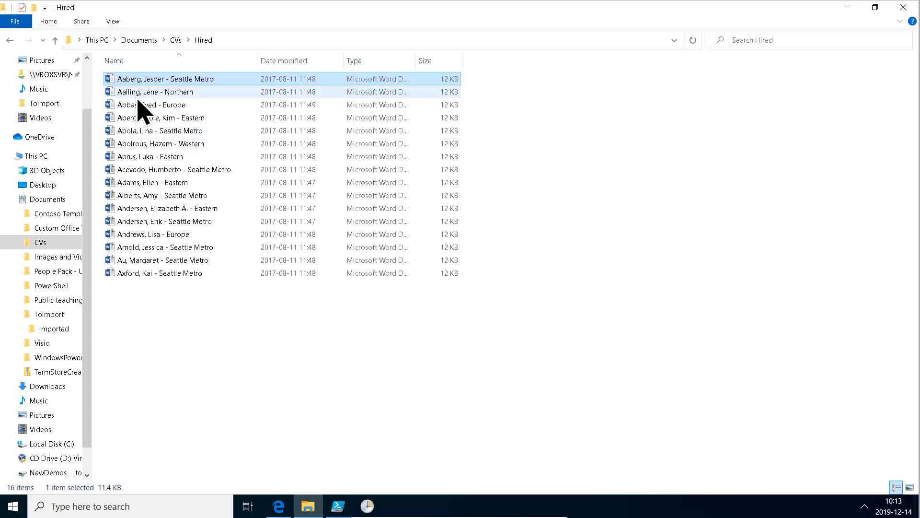
mouse_move(169, 94)
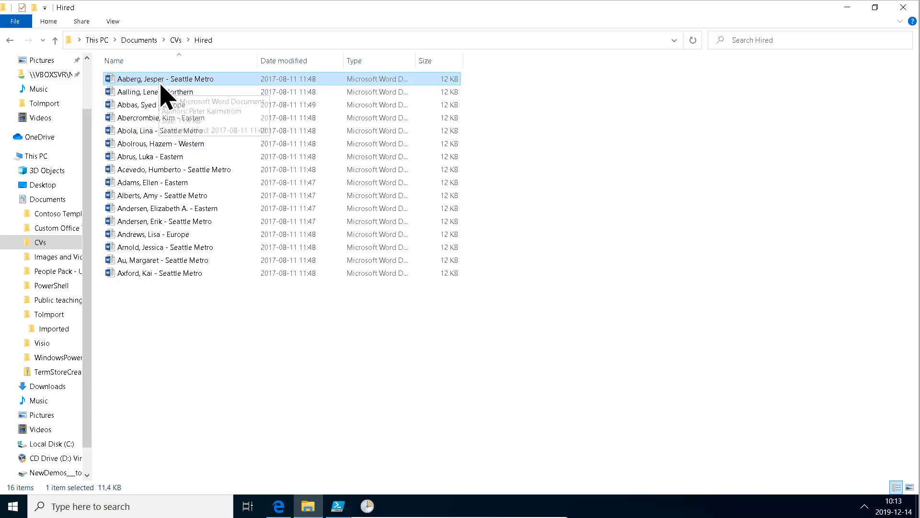
mouse_move(166, 93)
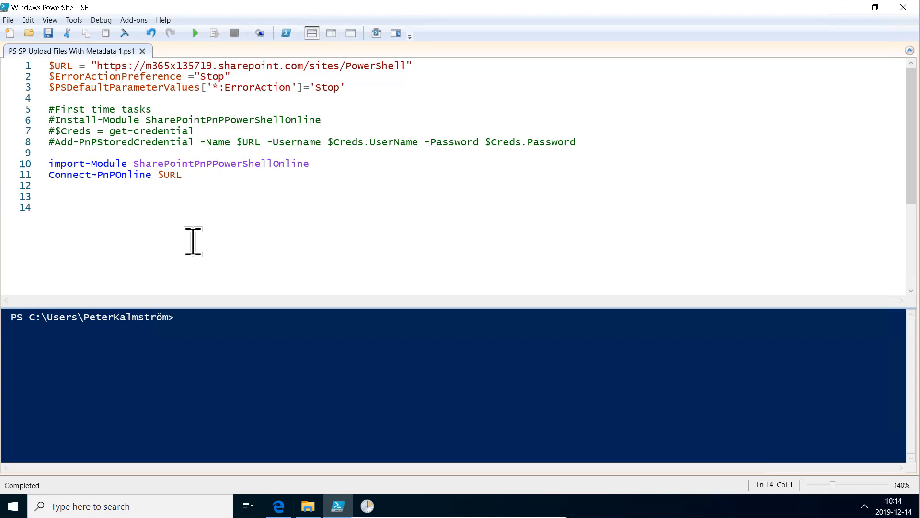
Write and run New-PnPList for a 'CVs' DocumentLibrary with quick launch and versioning enabled
text(ne)
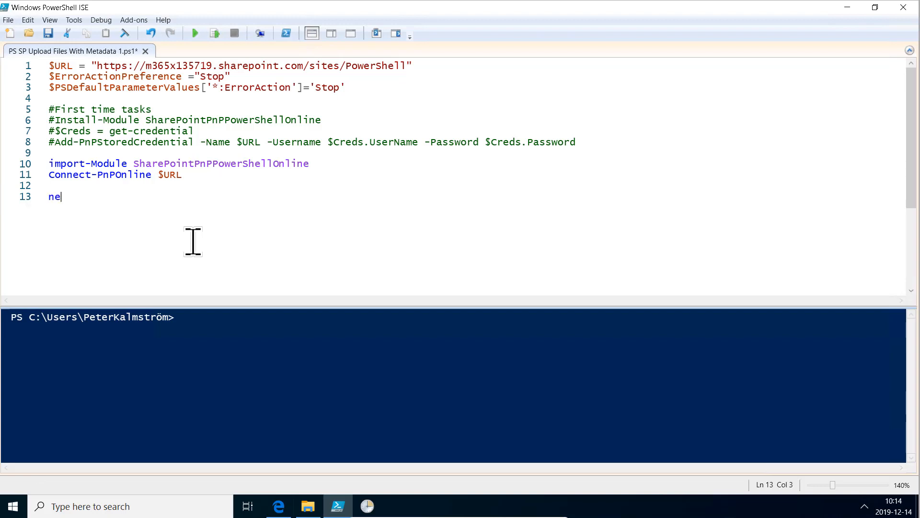
text(w-pnlis)
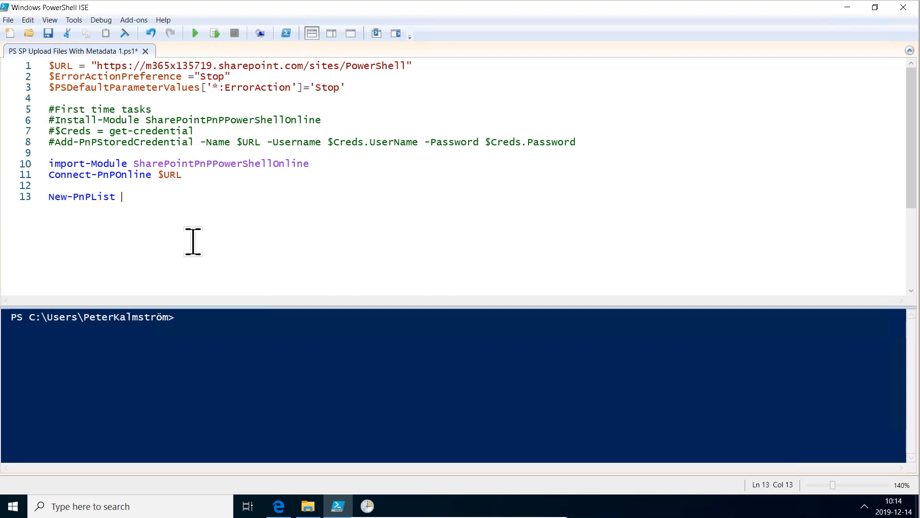
text(-Title)
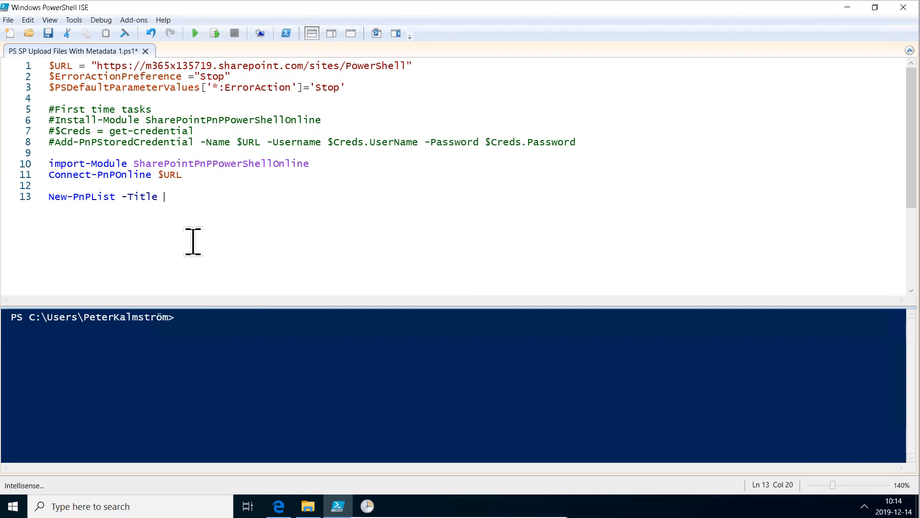
text("CVs)
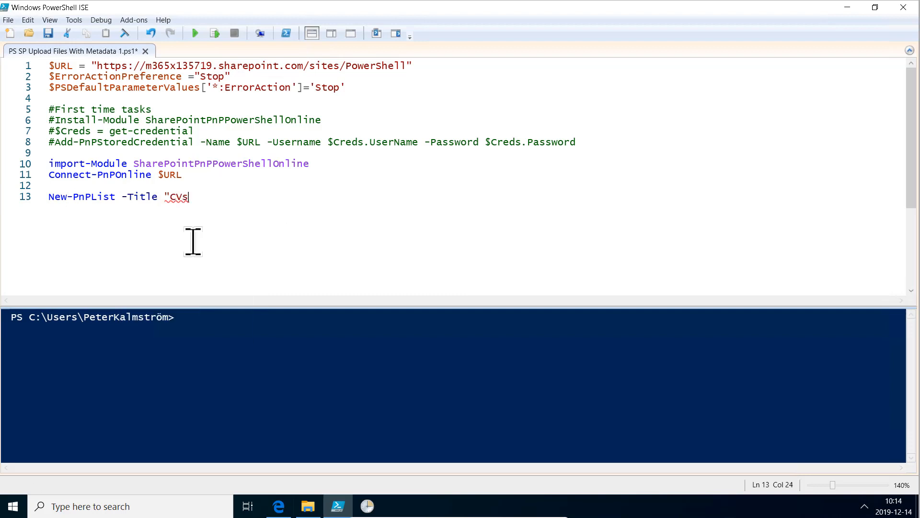
text(" -)
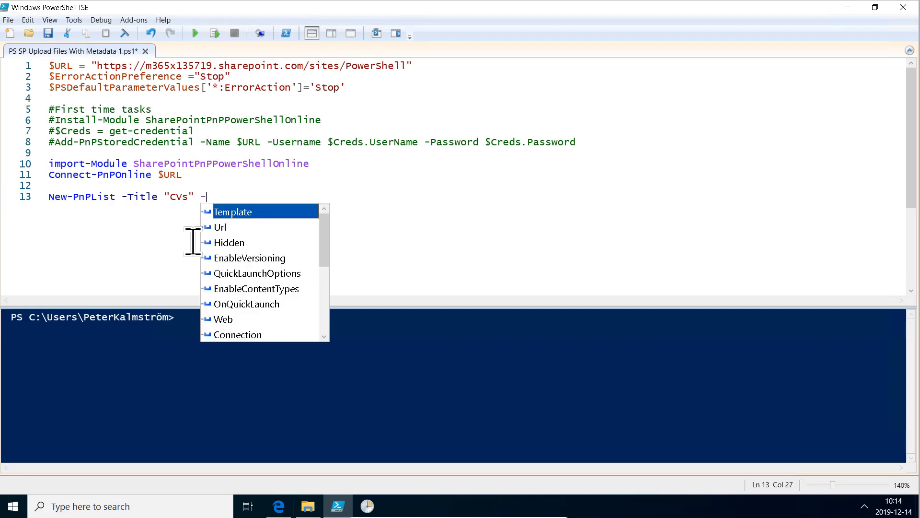
text(Template d)
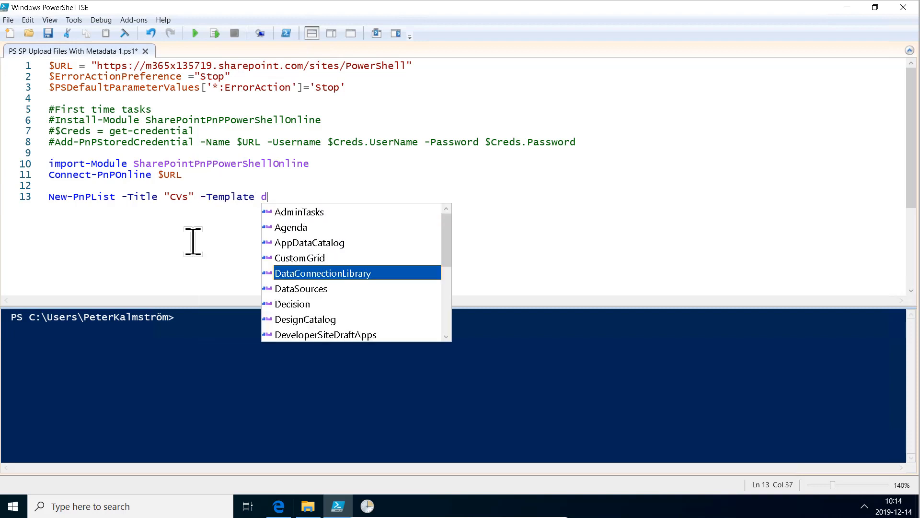
text(DocumentLibrary -OnQuickLaunch)
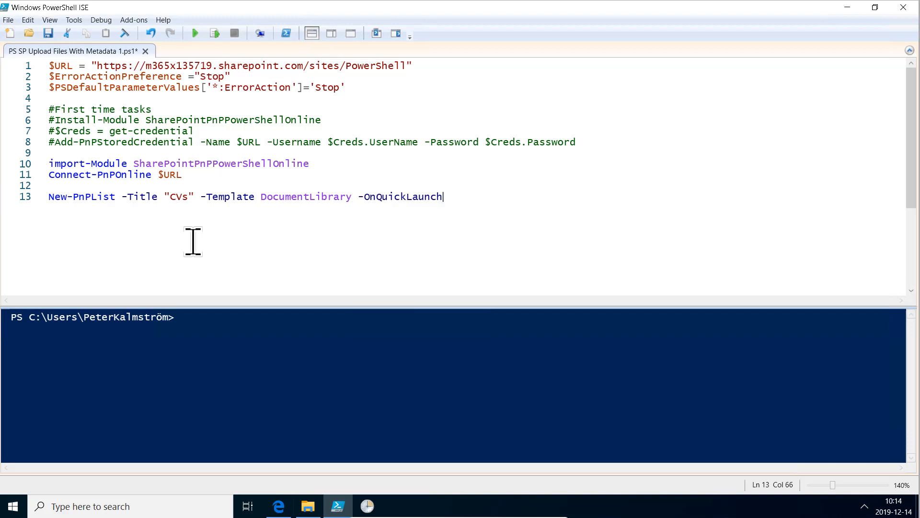
text(-en)
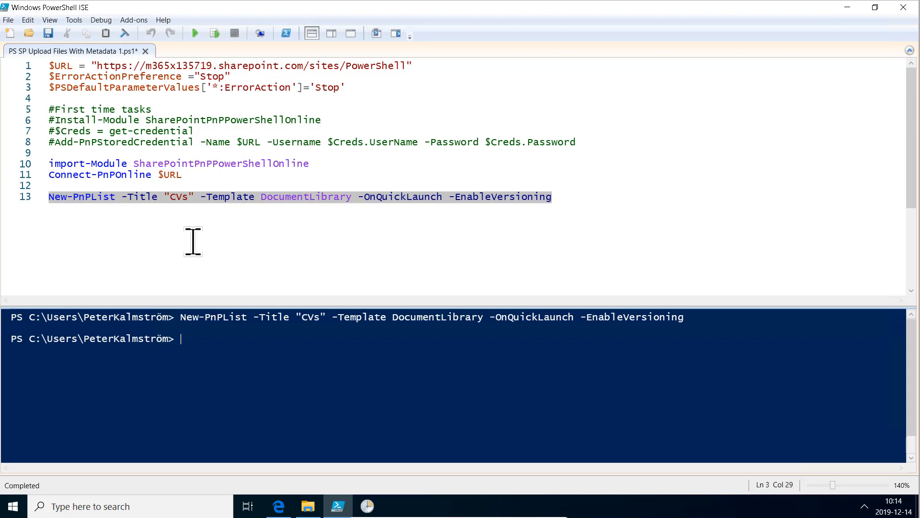
mouse_move(600, 222)
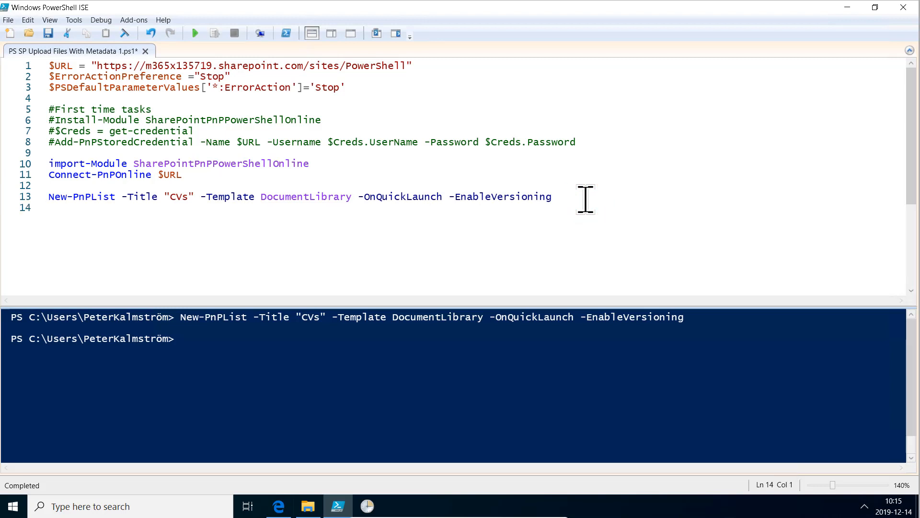
Begin an Add-PnPField line on list 'CVs' with display name 'Decision'
text(add-)
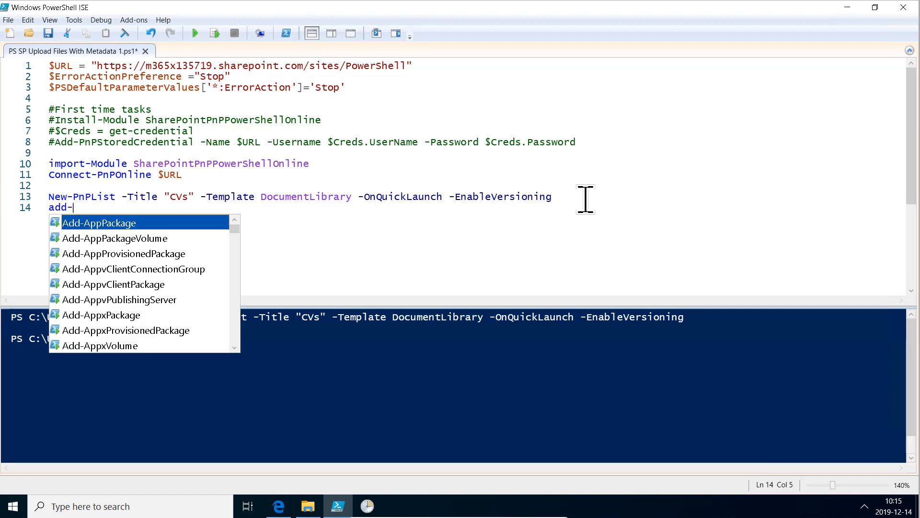
text(pnpfi)
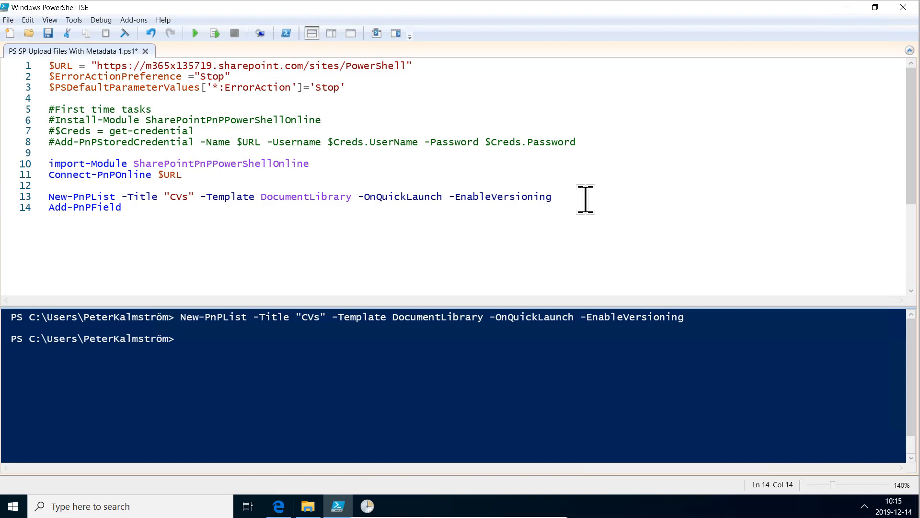
text(-)
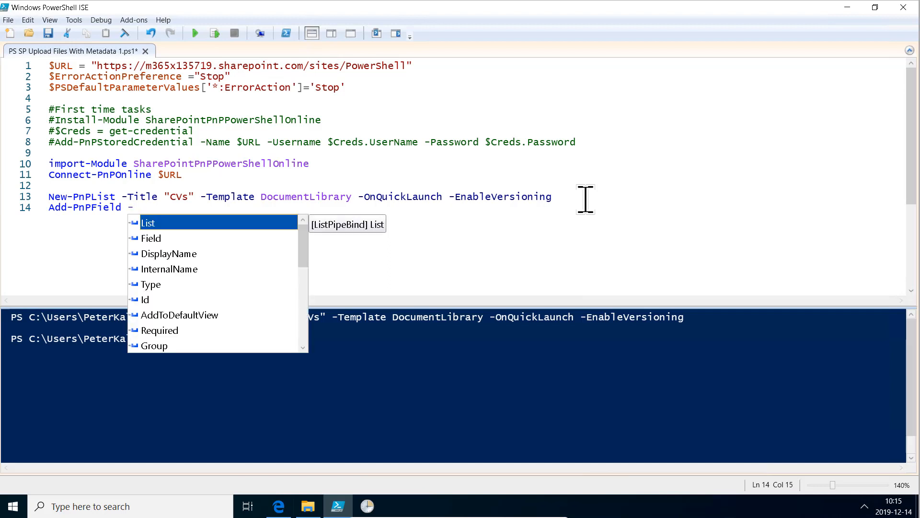
text(List "C)
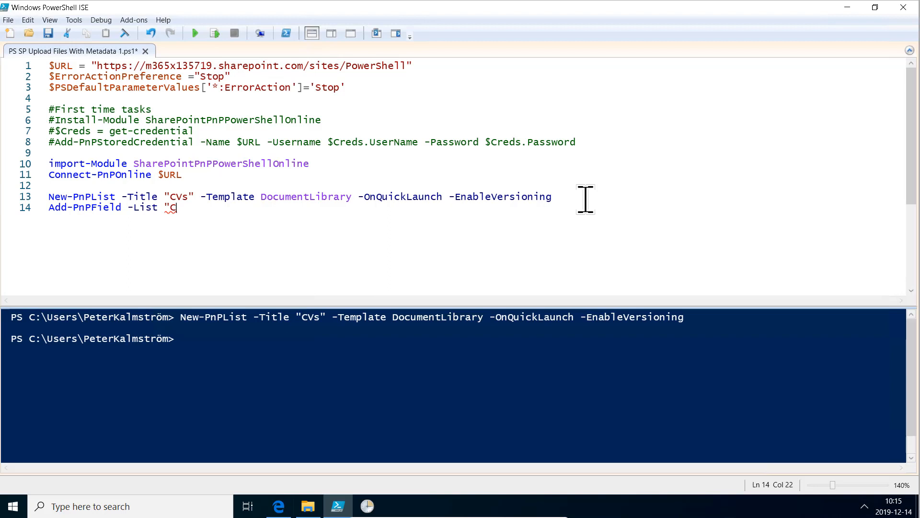
text(Vs")
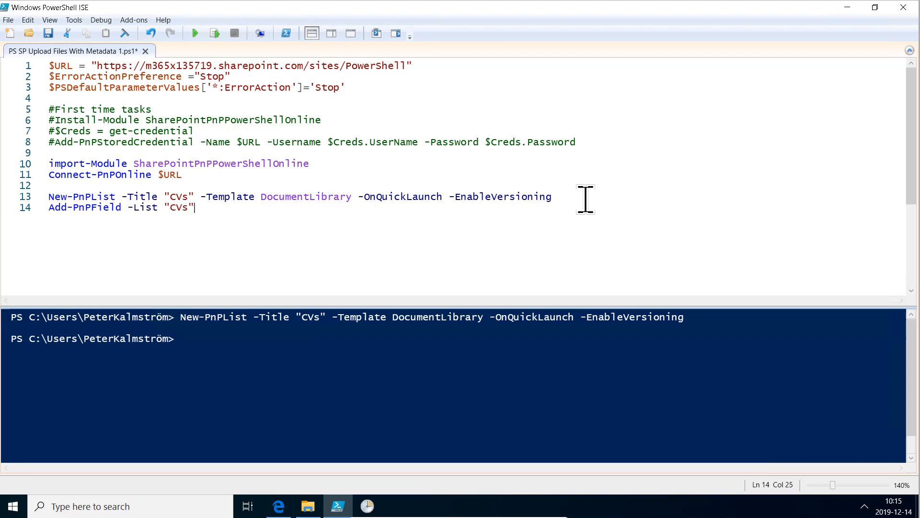
text(-)
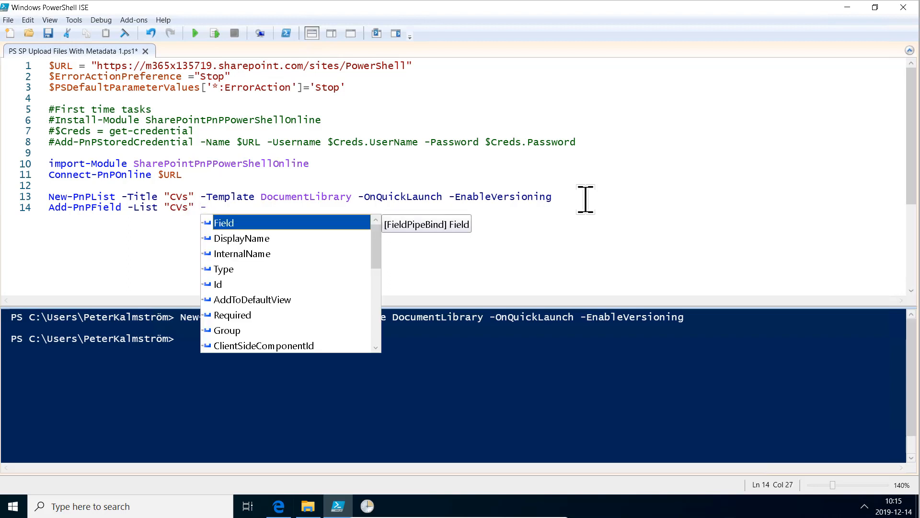
text(DisplayName)
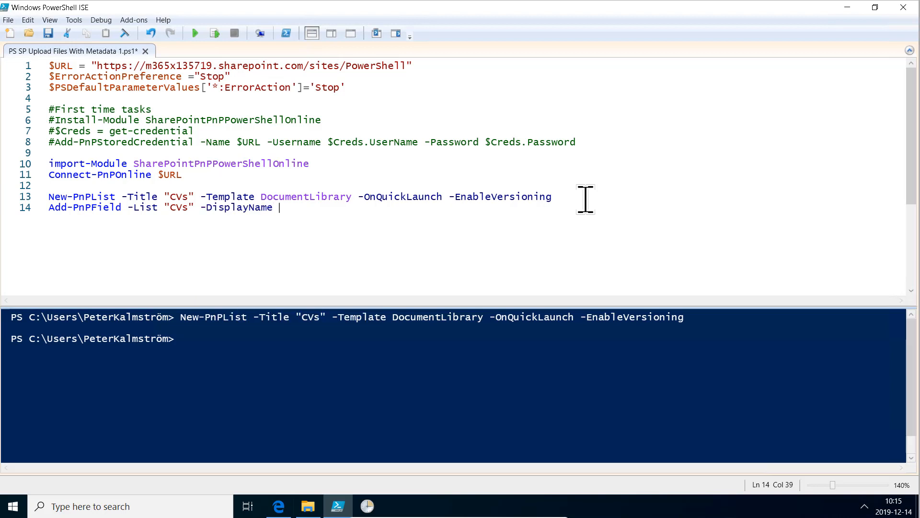
text(")
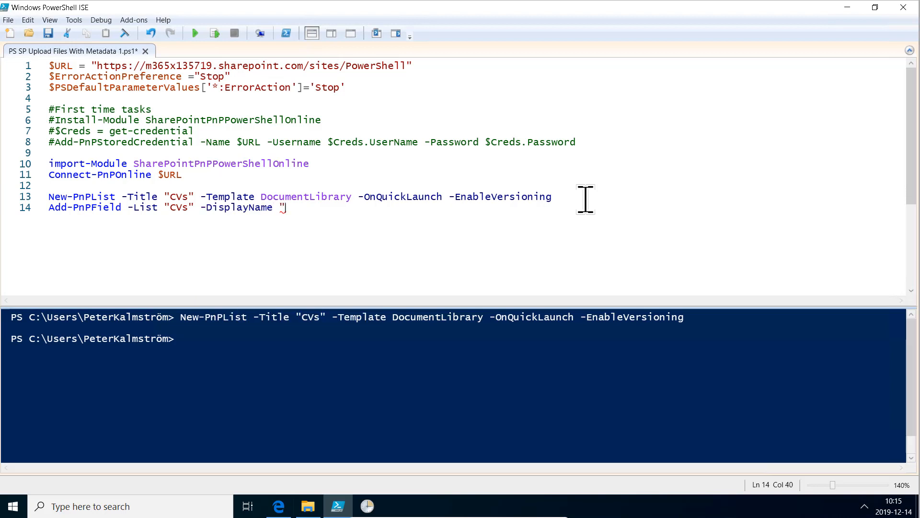
text(De)
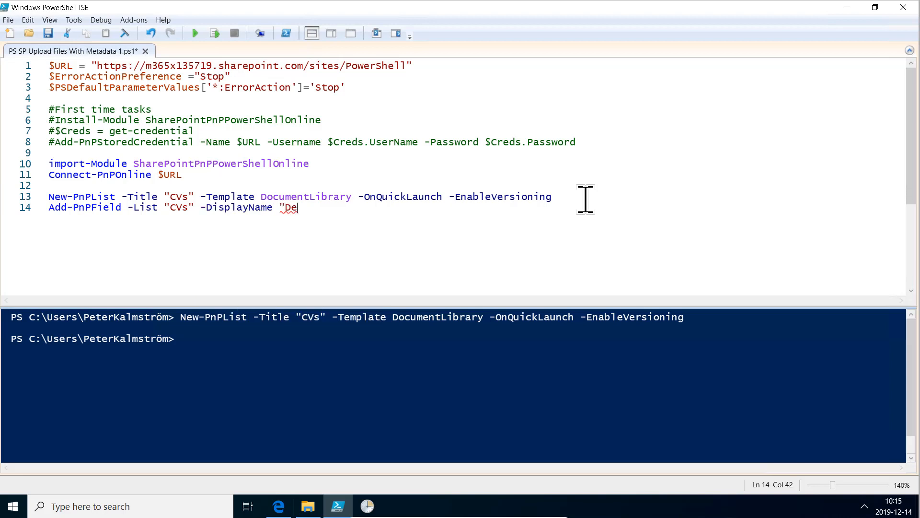
text(cis)
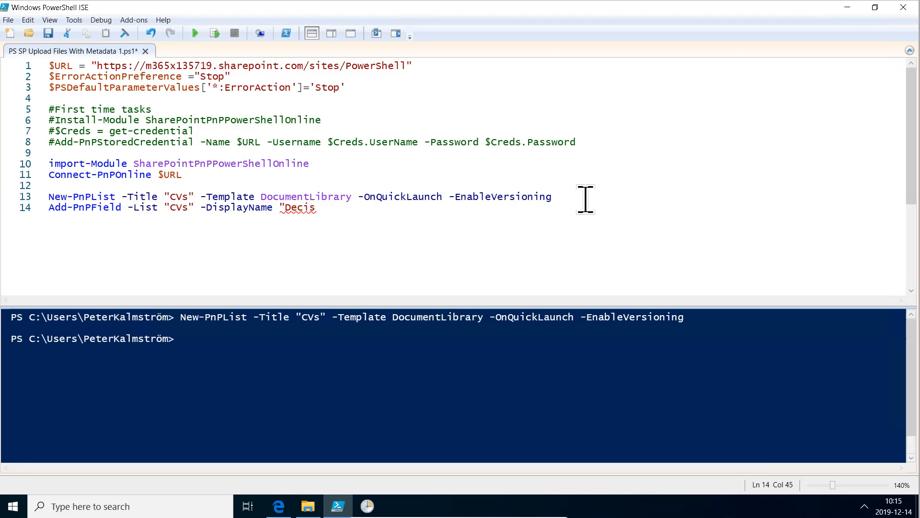
text(ion" -t)
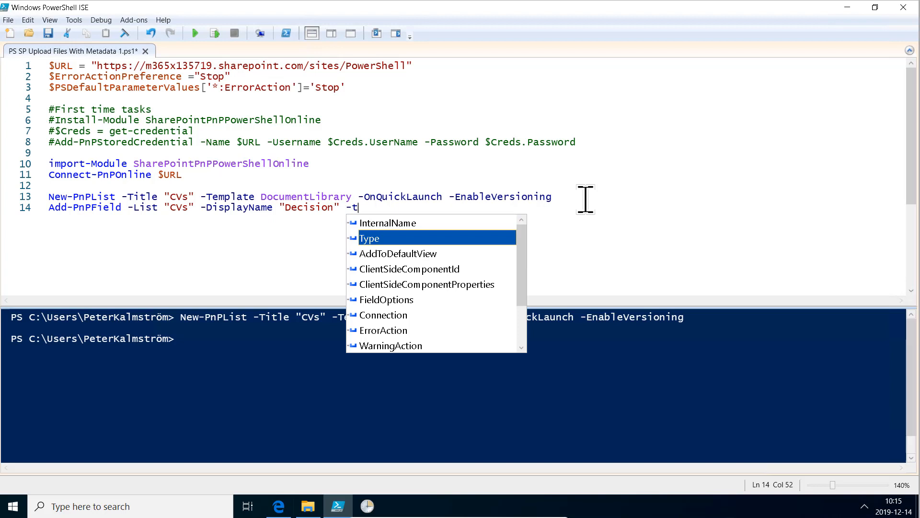
Give the field internal name 'CVDecision' and choices Yes, No, Maybe, then run it
key(Up)
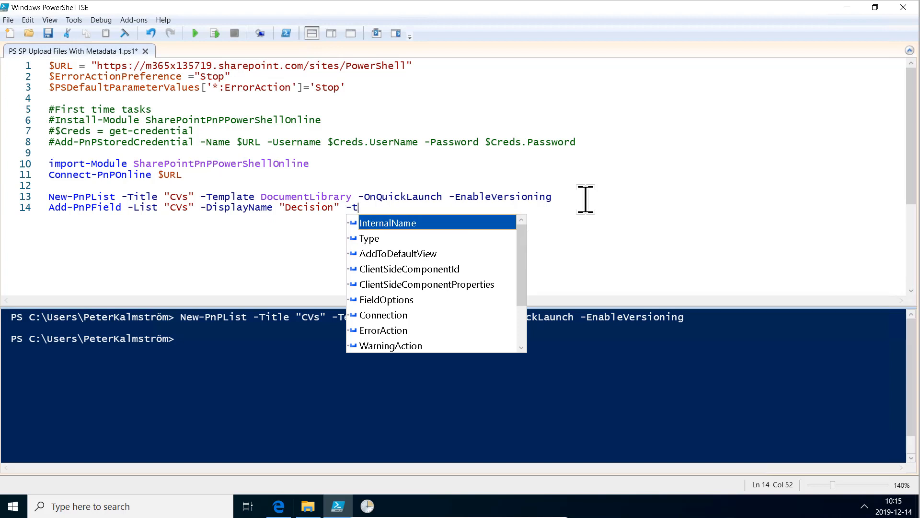
text(InternalName "C)
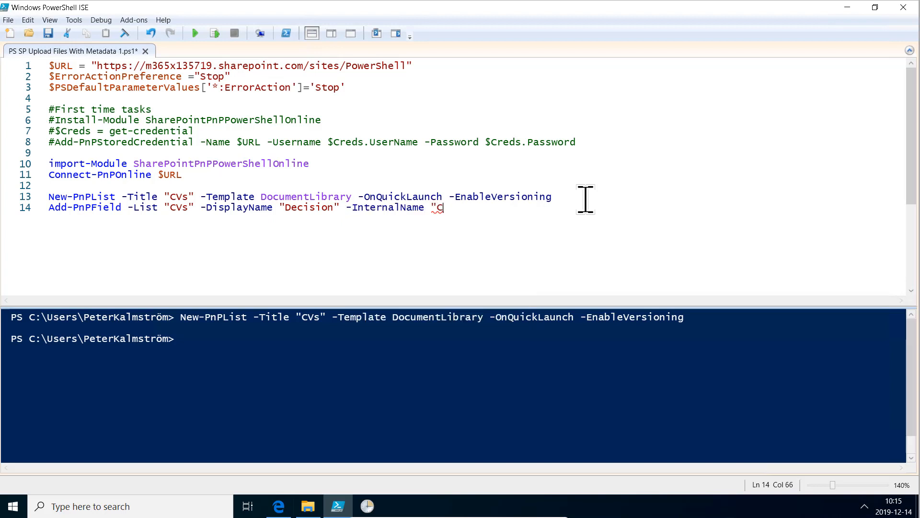
text(VDecision" -Type Choice)
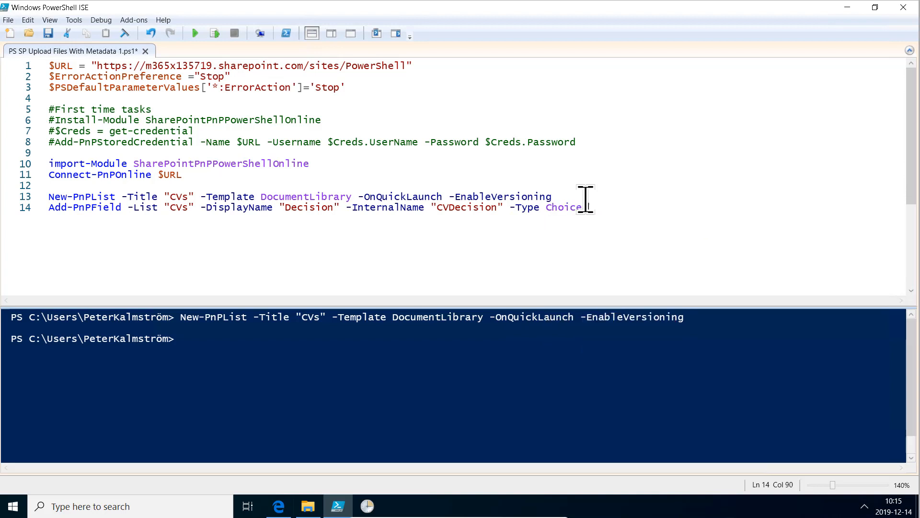
text(-Choices)
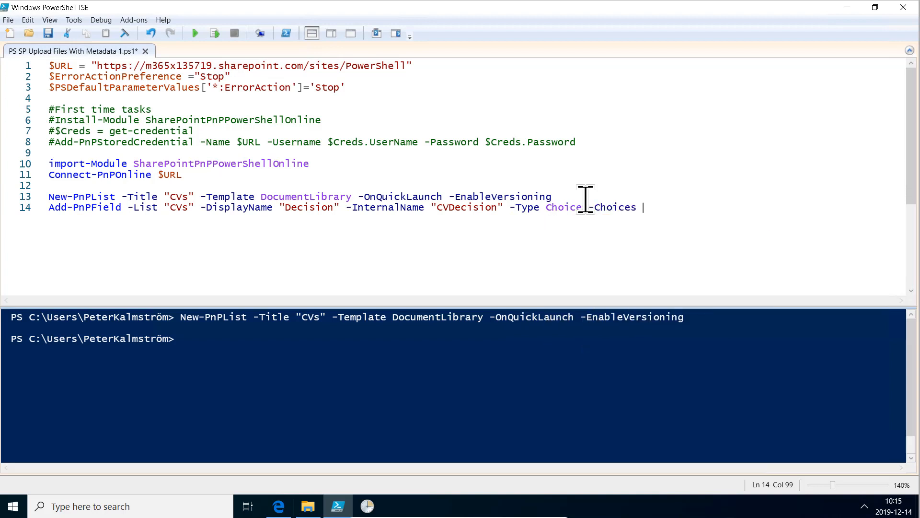
text("Yes)
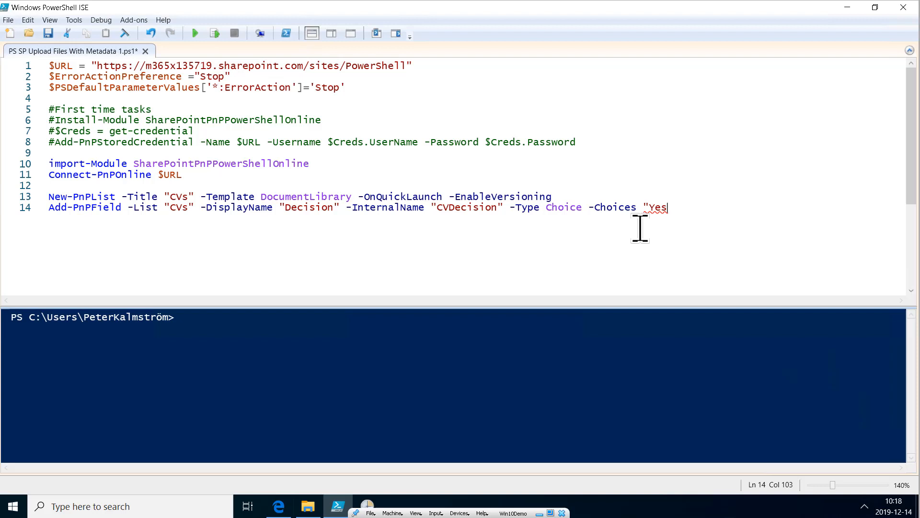
text(","No")
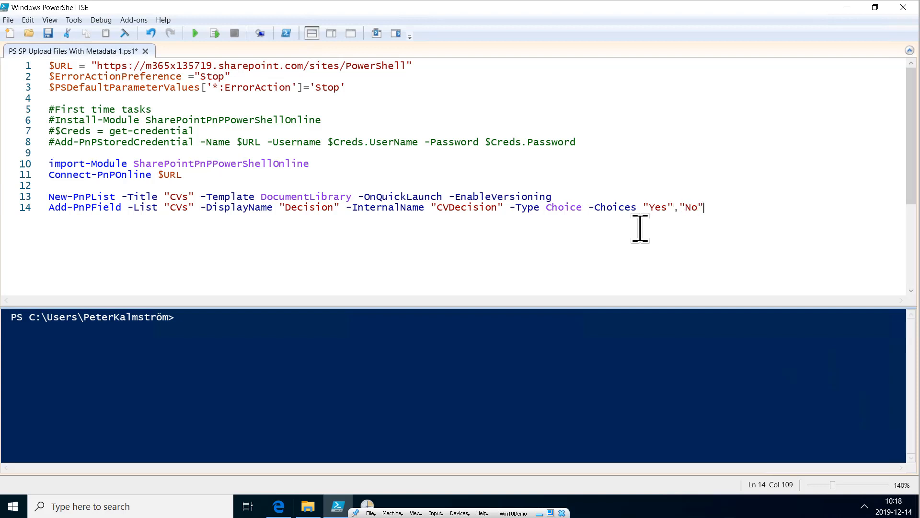
text(,"Maybe")
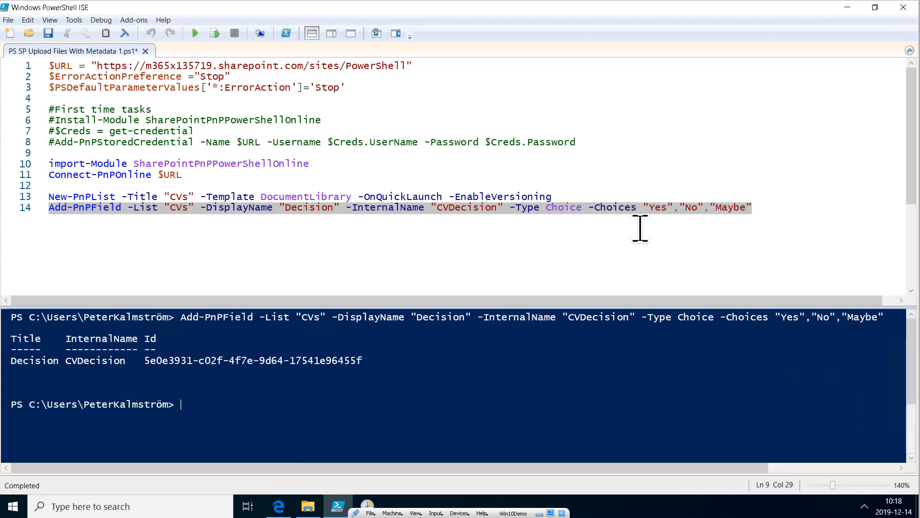
mouse_move(609, 43)
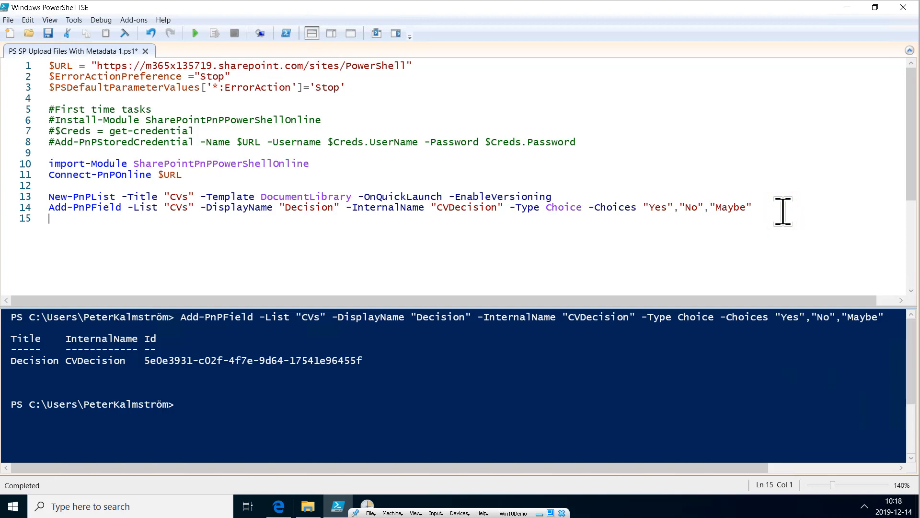
Write an Add-PnPField line for a 'First Name' text column (internal name CVFirstName) on CVs
drag(49, 207, 162, 207)
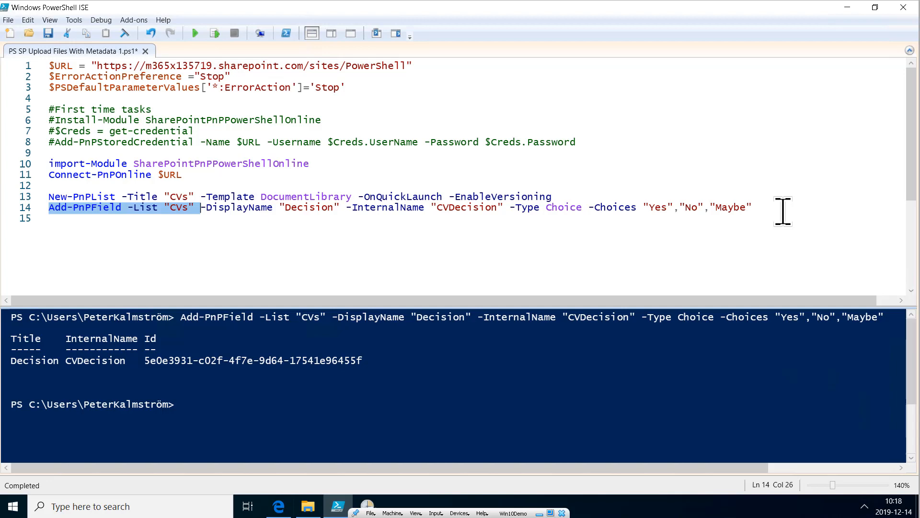
text(Add-PnPField -List "CVs")
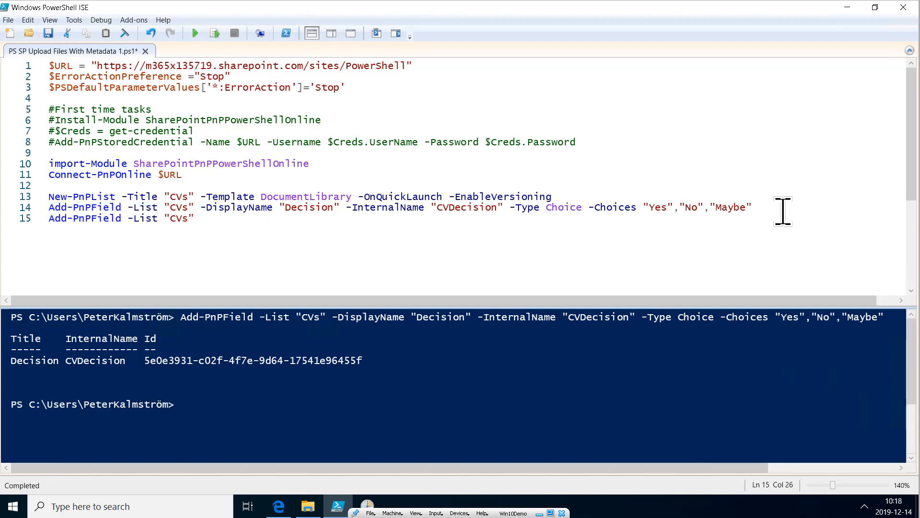
text(-dis)
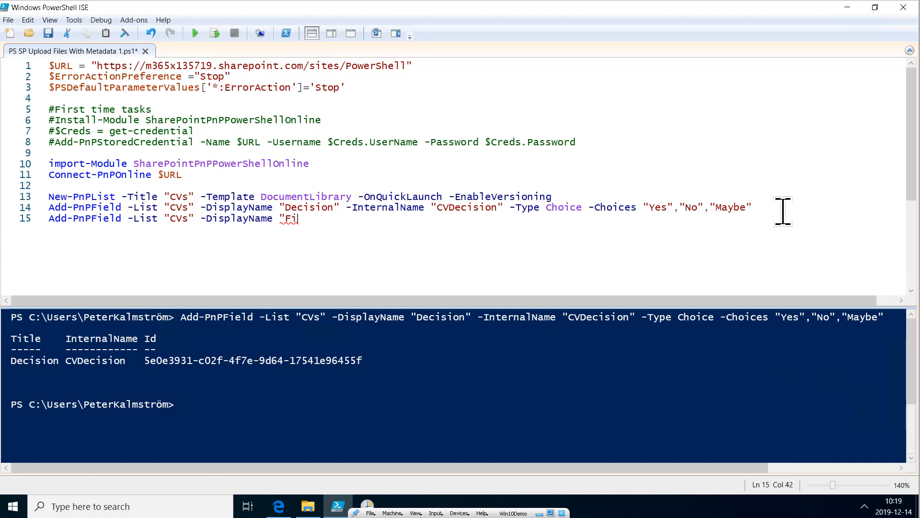
text(rst Name" -)
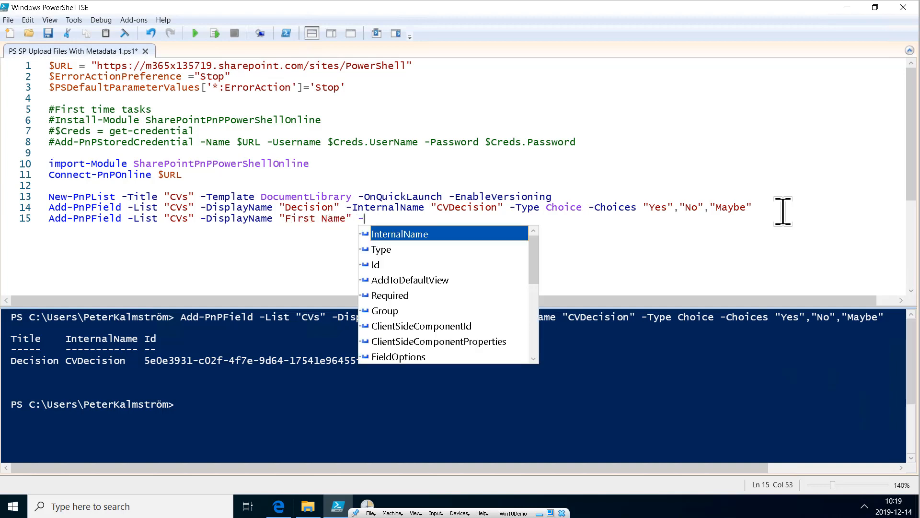
text(InternalName ")
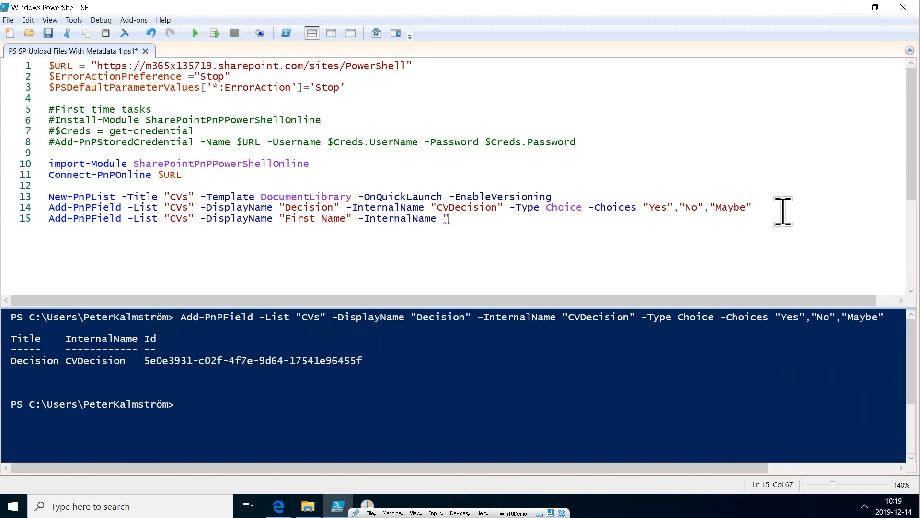
text(CV)
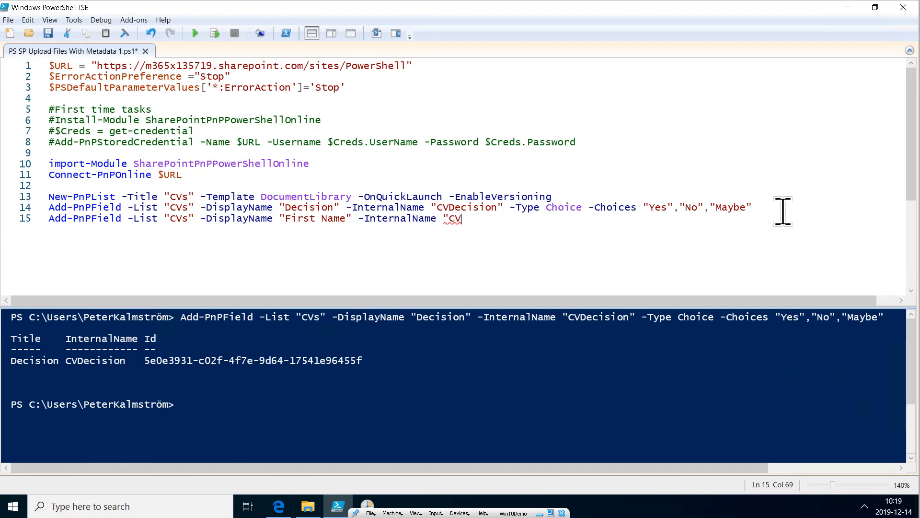
text(FirstName" -)
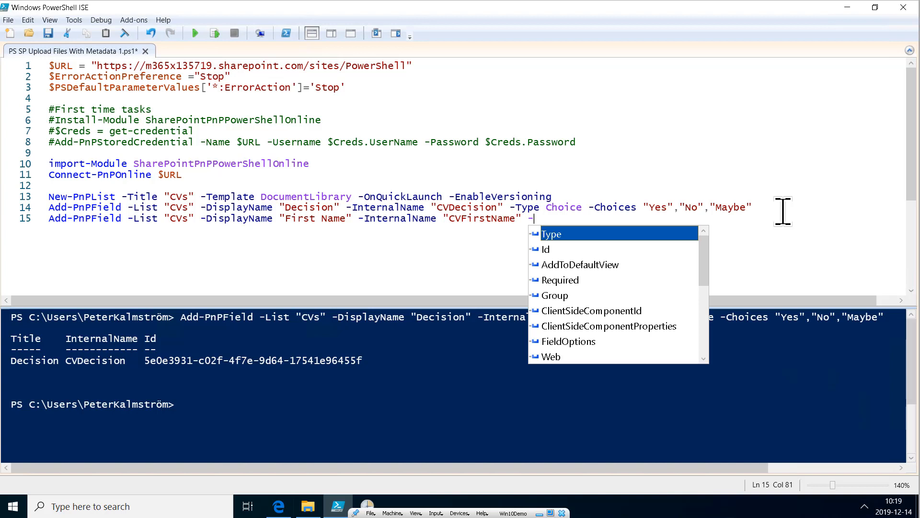
text(Type t)
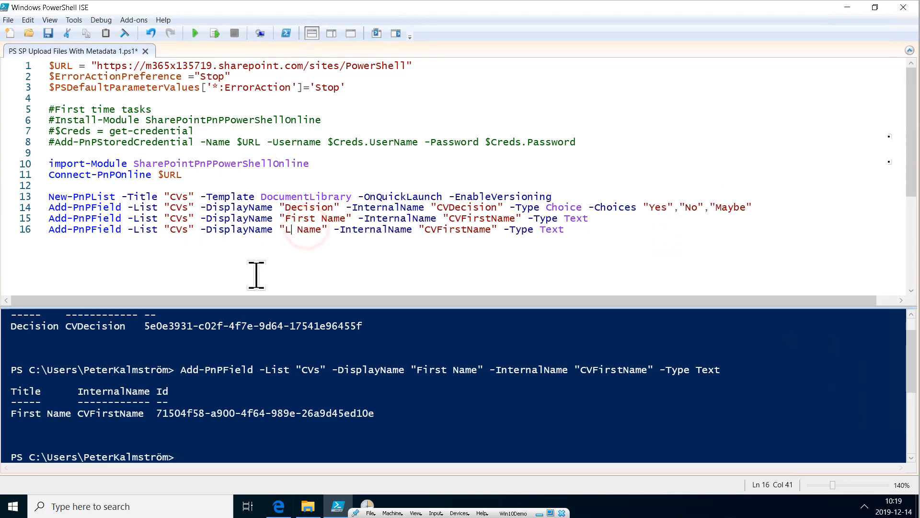
Adapt and run the line for 'Last Name' and 'Department' text columns
text(ast)
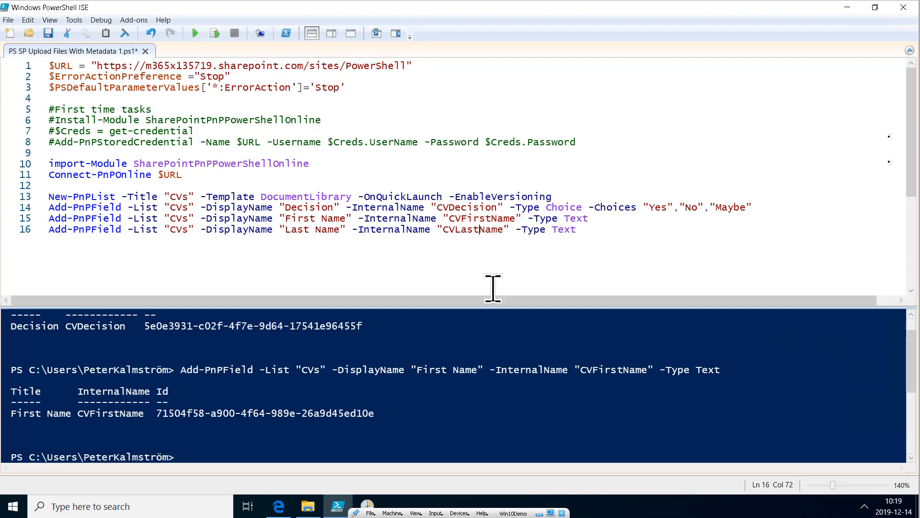
click(214, 33)
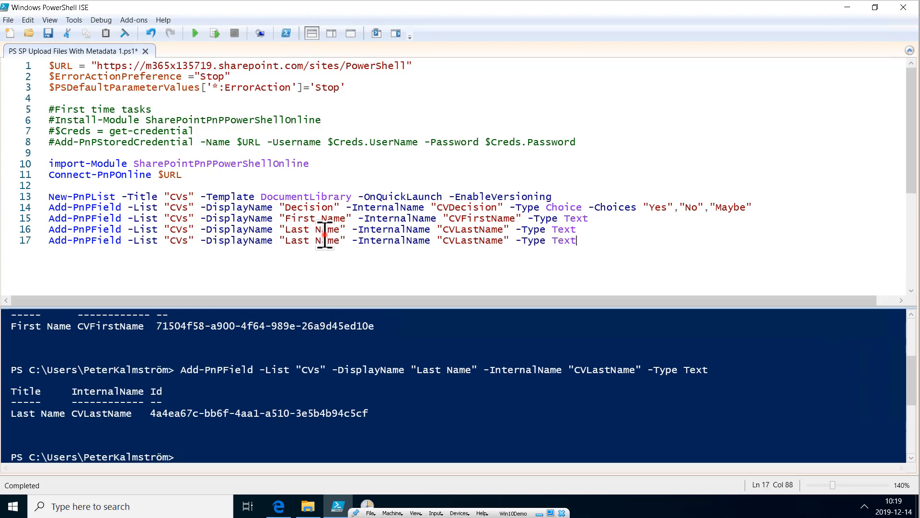
double_click(297, 241)
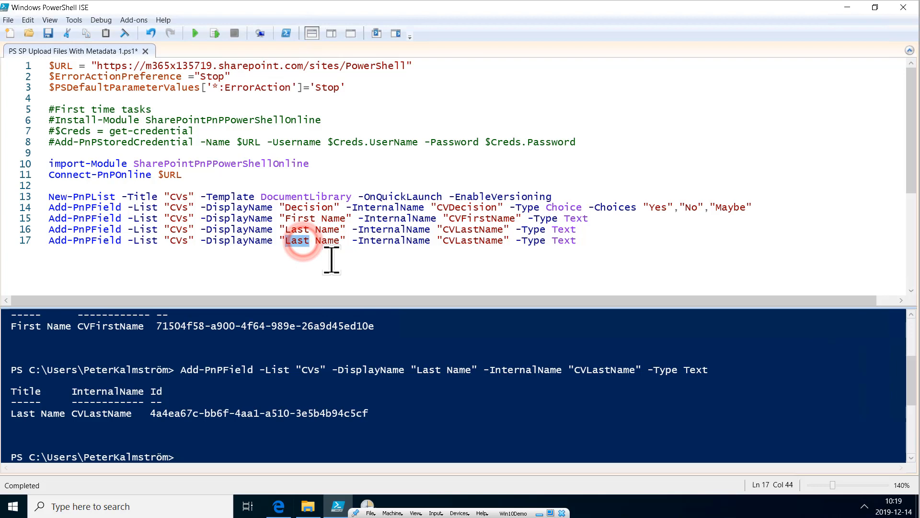
text(Depar)
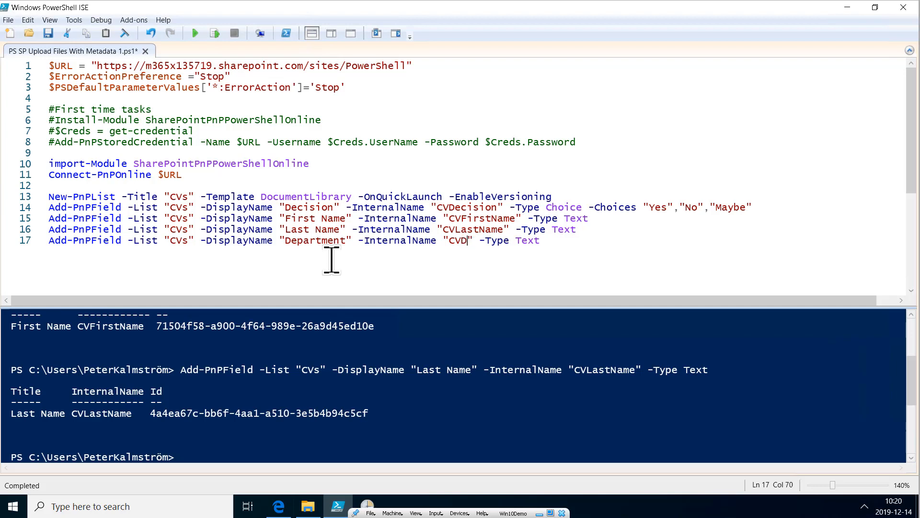
text(epartment)
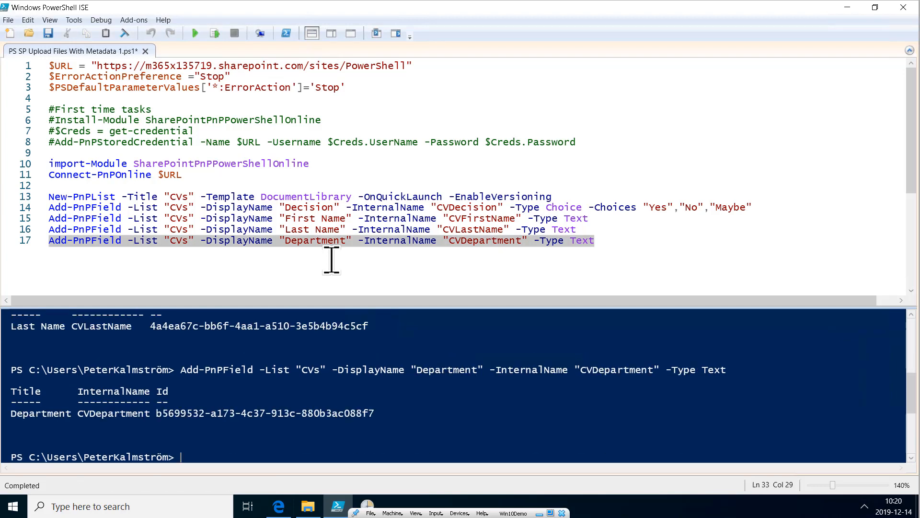
mouse_move(309, 411)
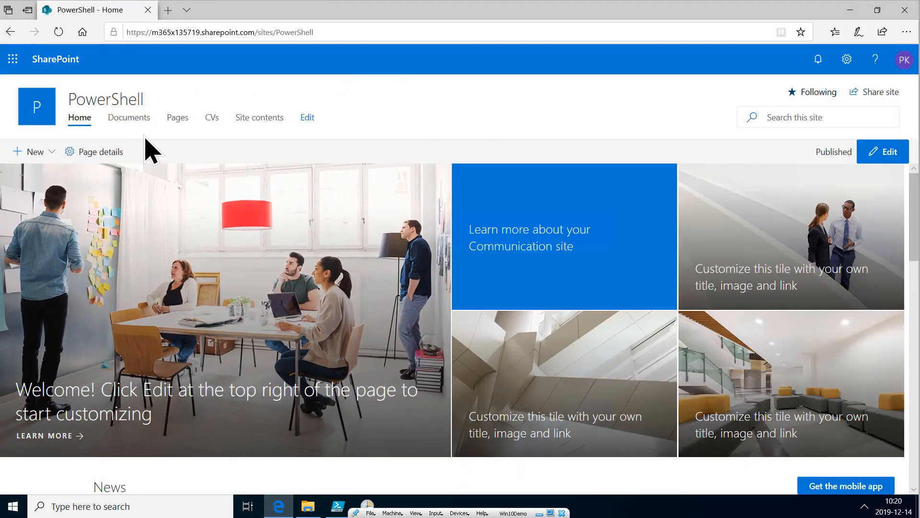
mouse_move(213, 118)
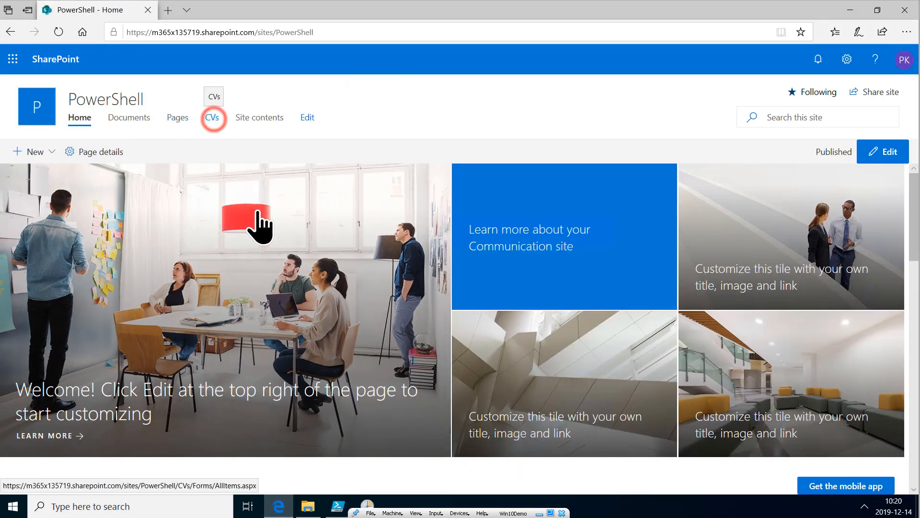
click(214, 117)
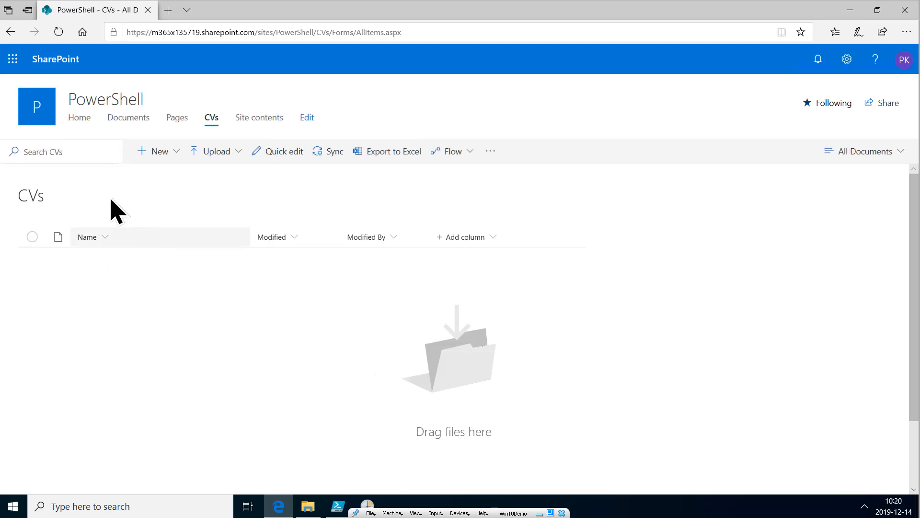
click(238, 151)
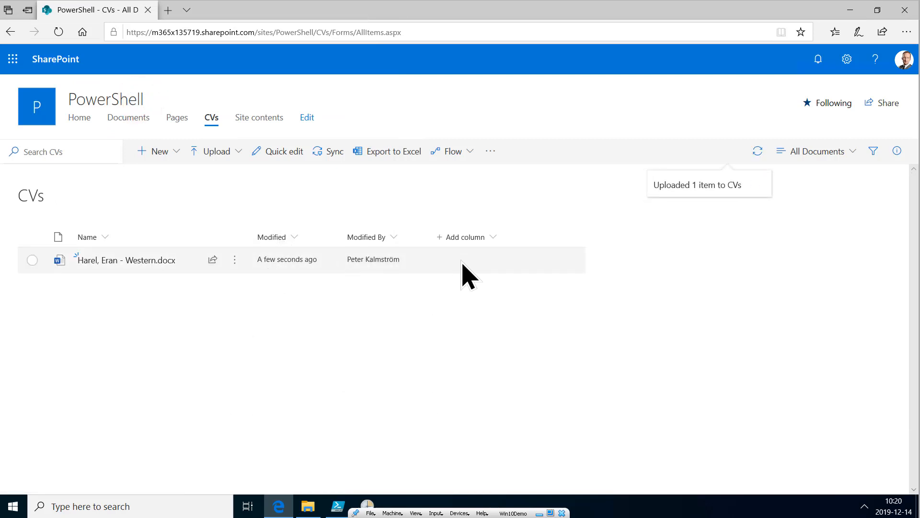
mouse_move(337, 502)
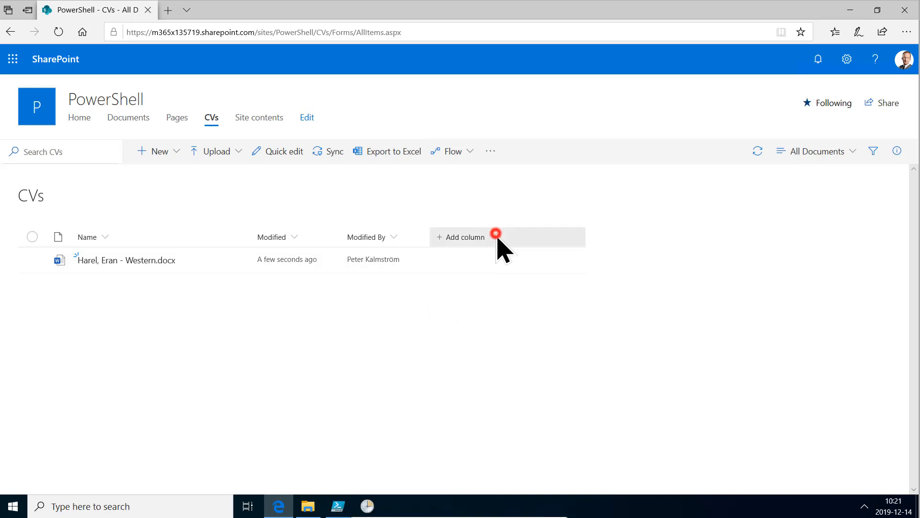
Show Decision, First Name, Last Name and Department via Show/hide columns and apply
click(465, 237)
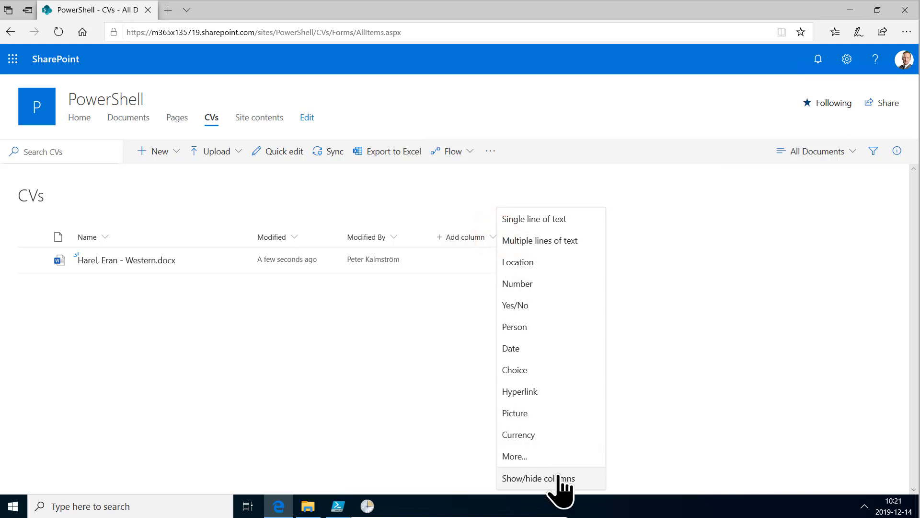
click(538, 478)
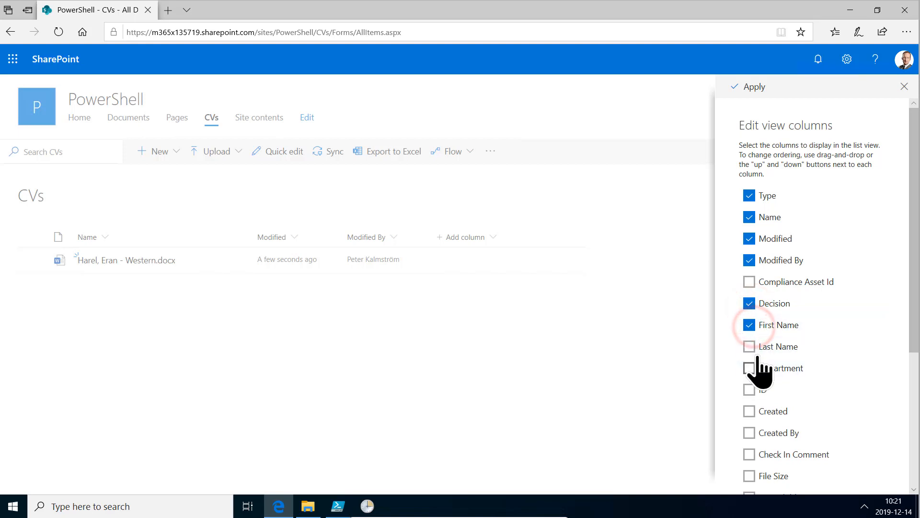
click(750, 368)
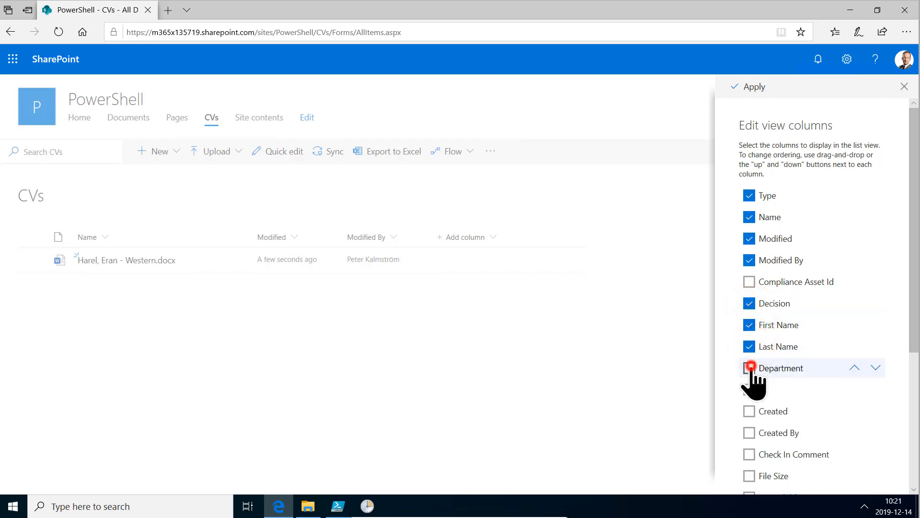
click(747, 87)
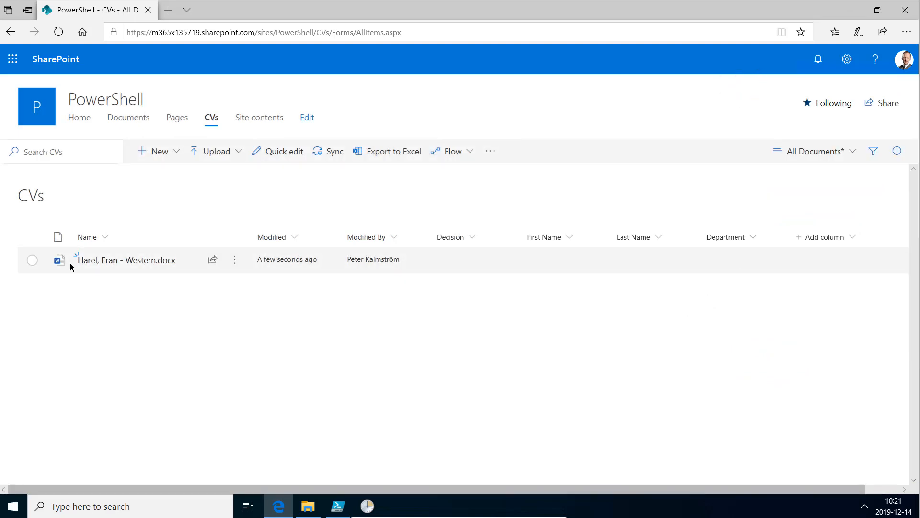
click(32, 260)
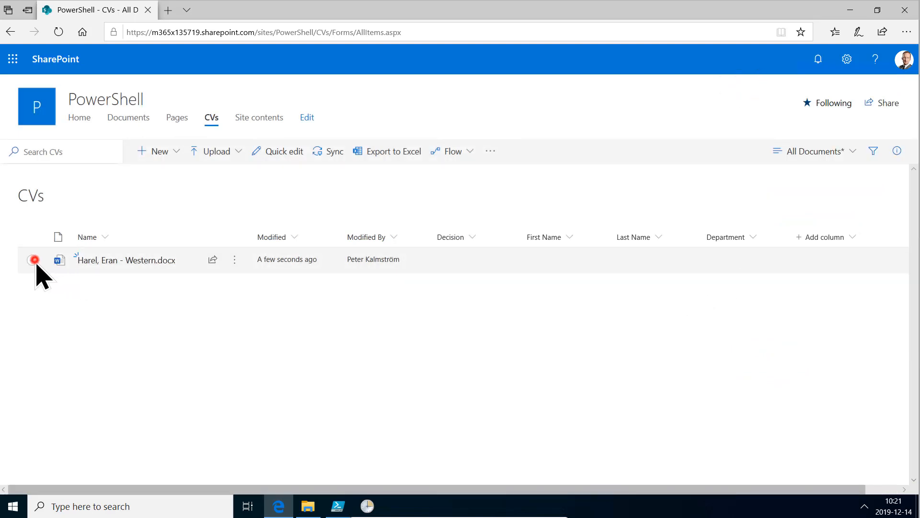
click(32, 261)
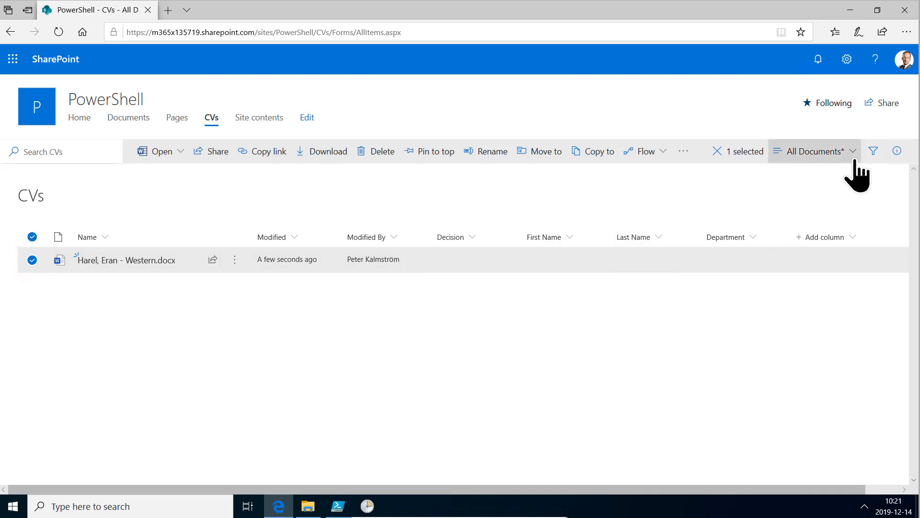
click(896, 151)
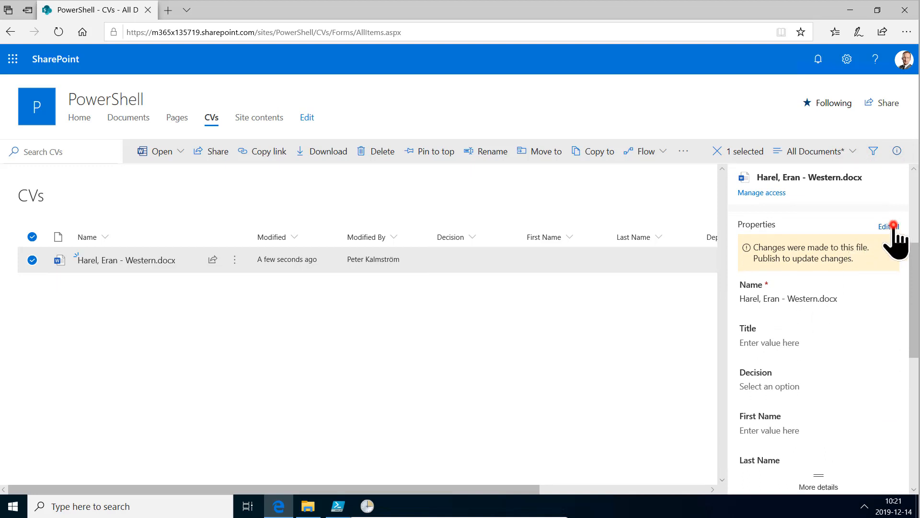
click(888, 226)
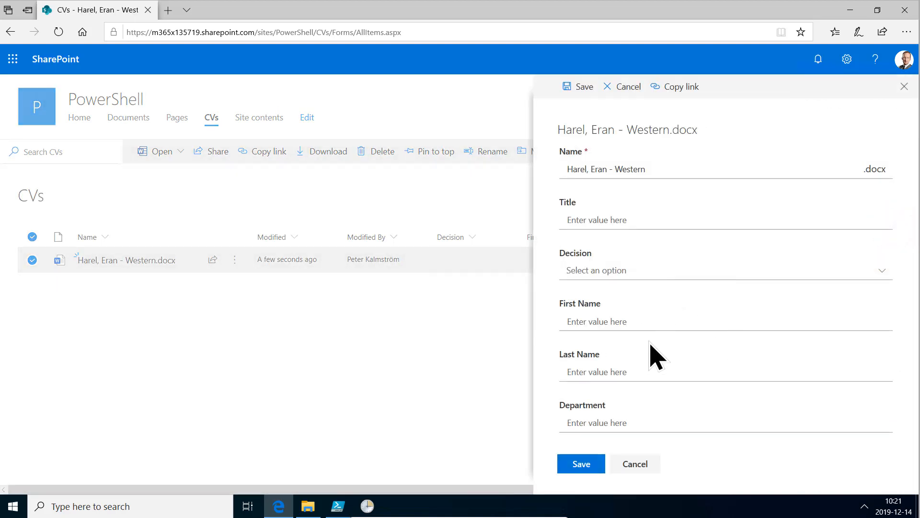
click(615, 270)
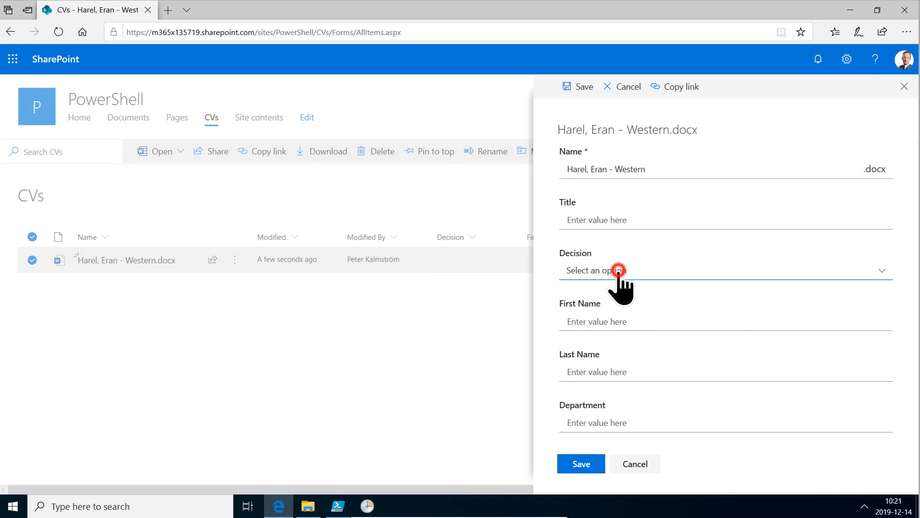
click(615, 270)
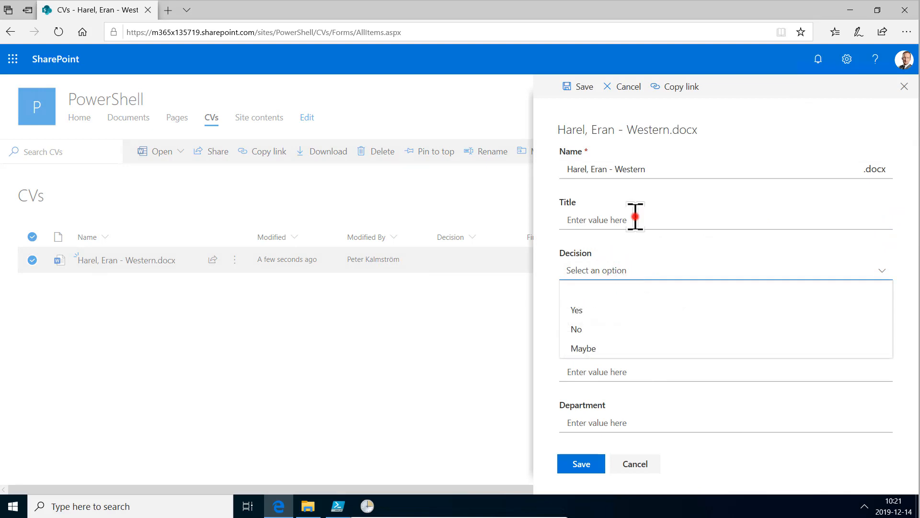
click(596, 270)
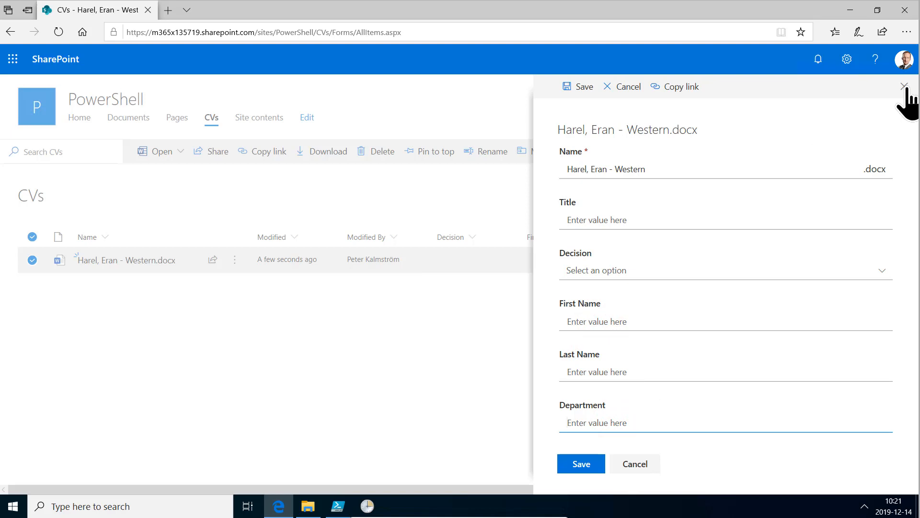
click(903, 86)
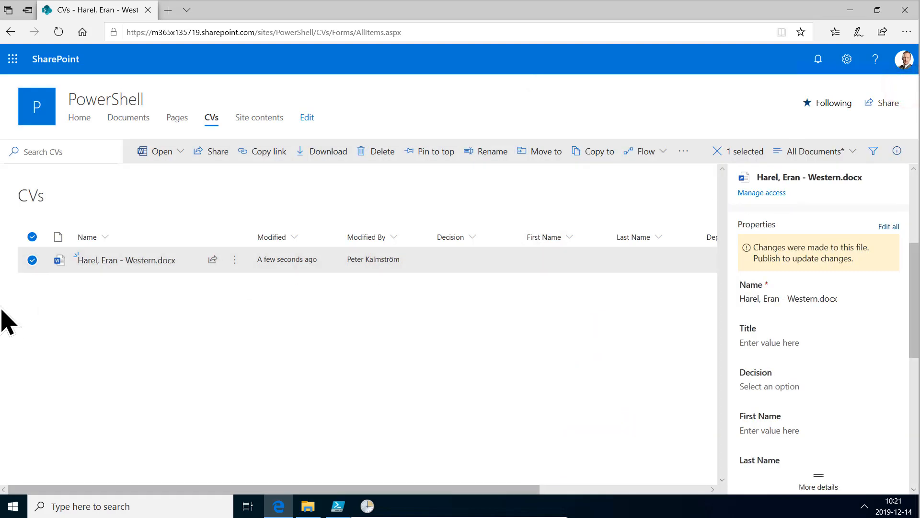
mouse_move(301, 290)
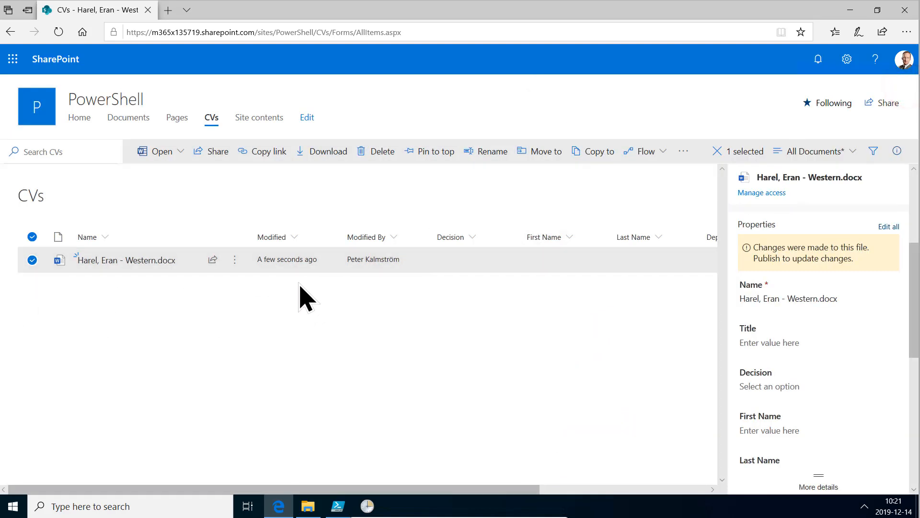
mouse_move(246, 361)
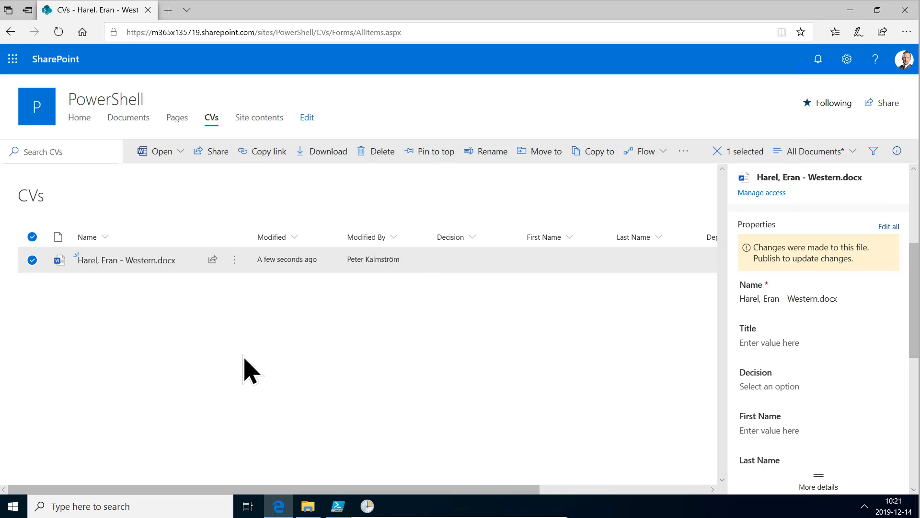
mouse_move(254, 347)
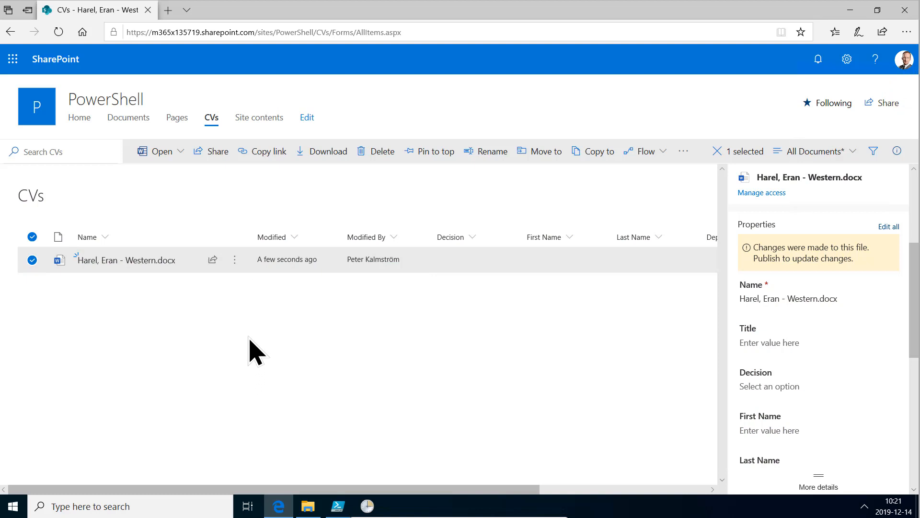